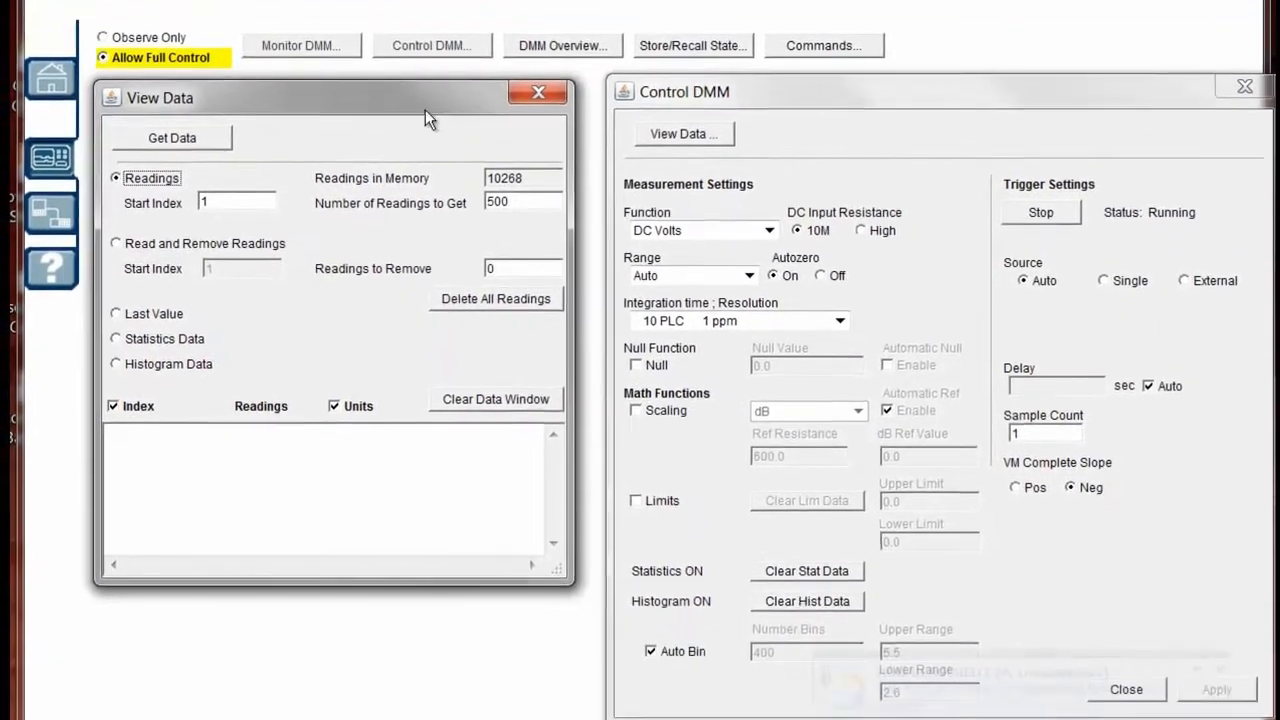
# Fetch the 500 stored readings from index 1 and highlight a few VDC rows
pyautogui.click(172, 136)
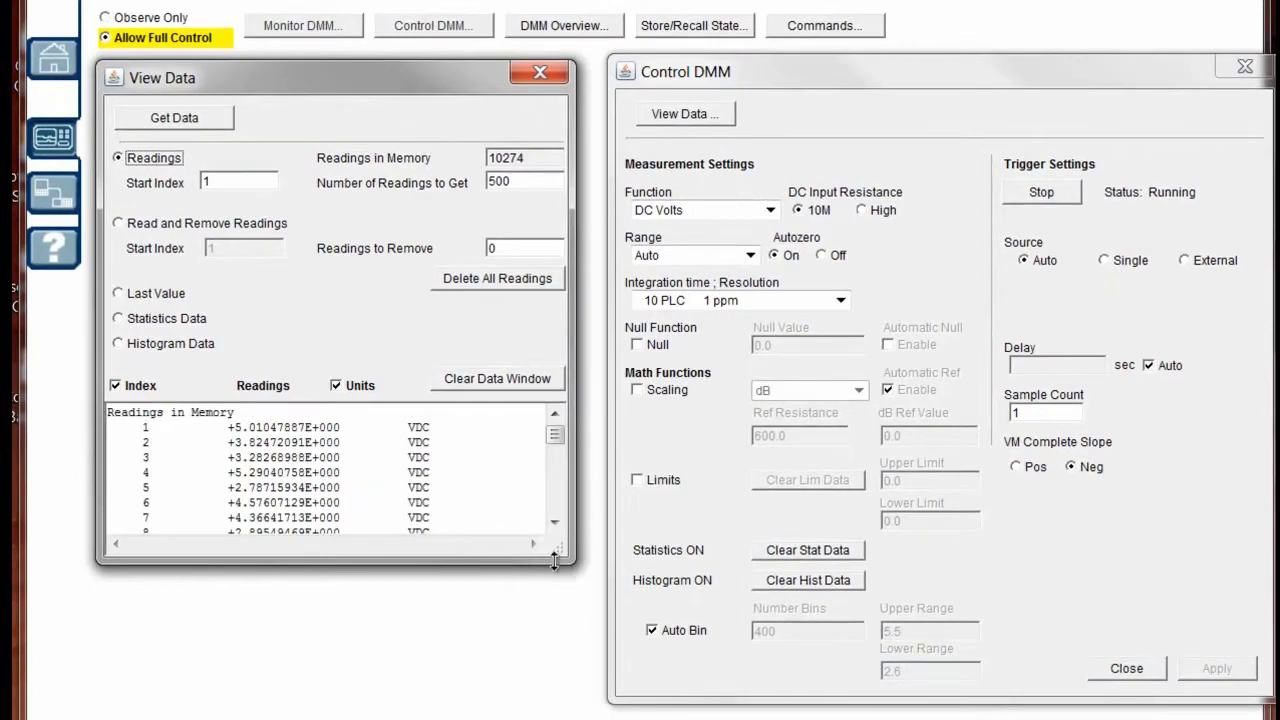
pyautogui.moveTo(556, 562); pyautogui.dragTo(628, 700)
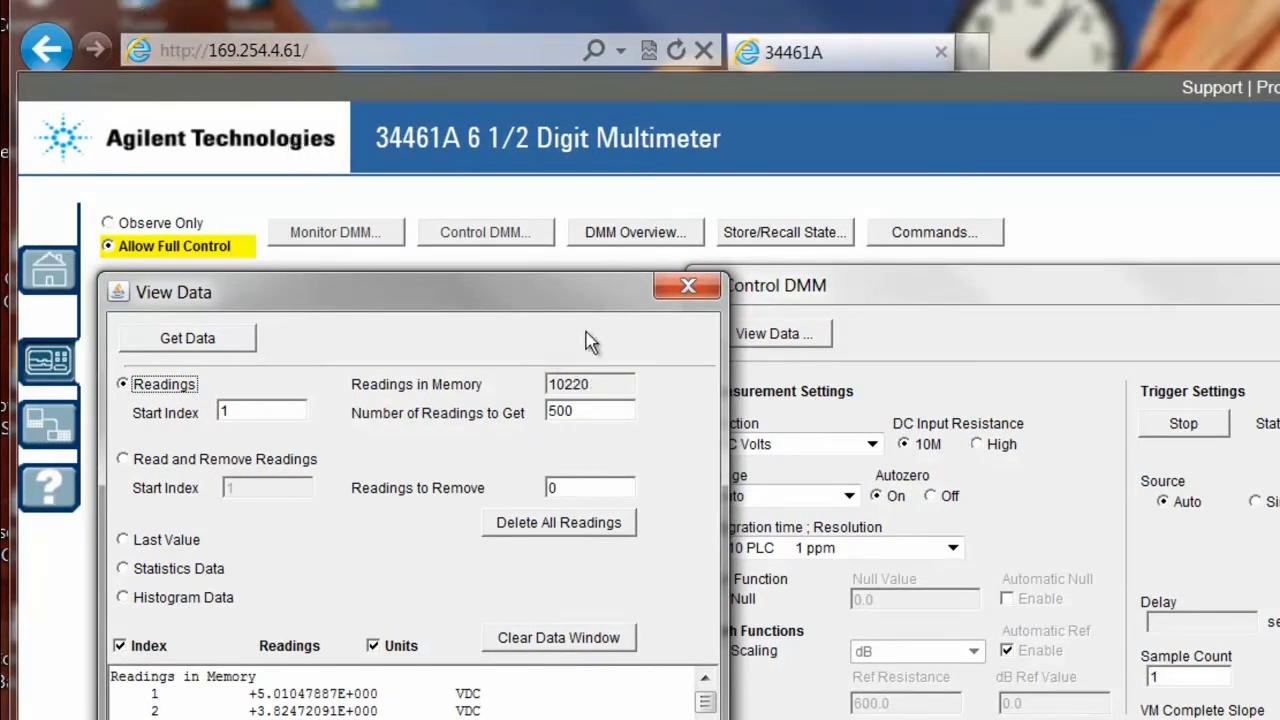
# Close View Data and bring up the Monitor DMM and Control DMM windows side by side
pyautogui.click(688, 284)
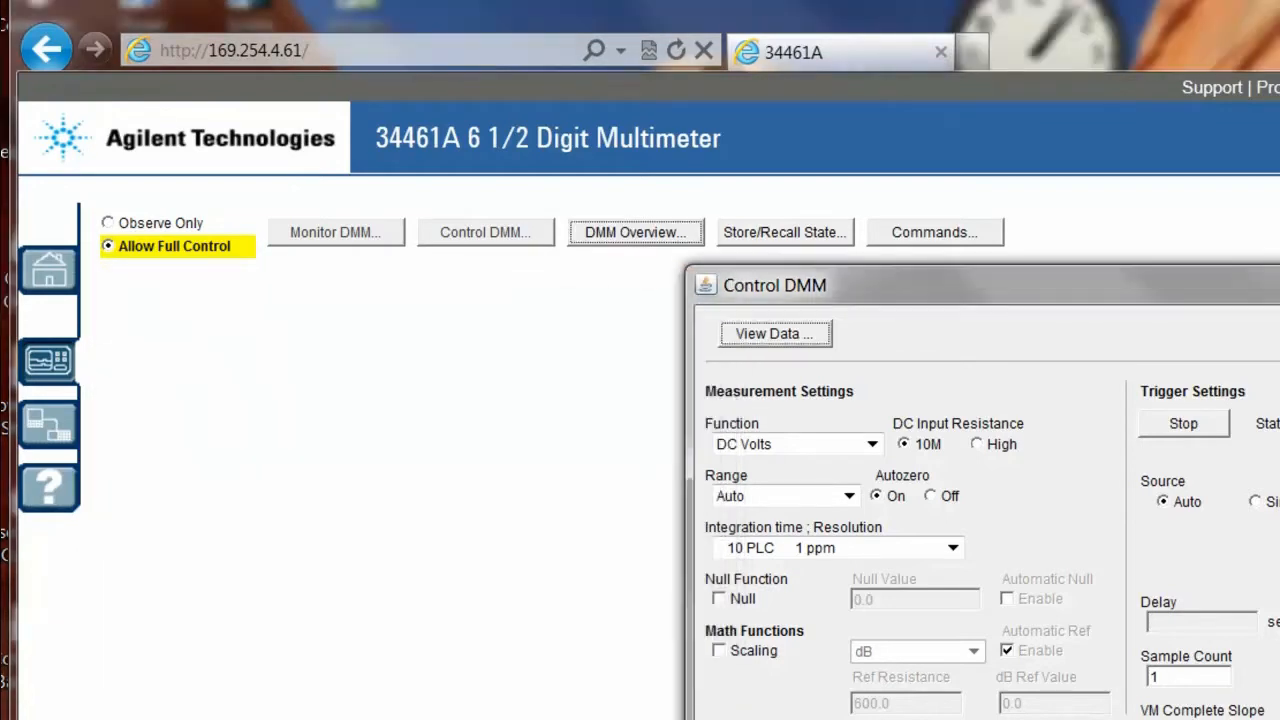
pyautogui.click(334, 232)
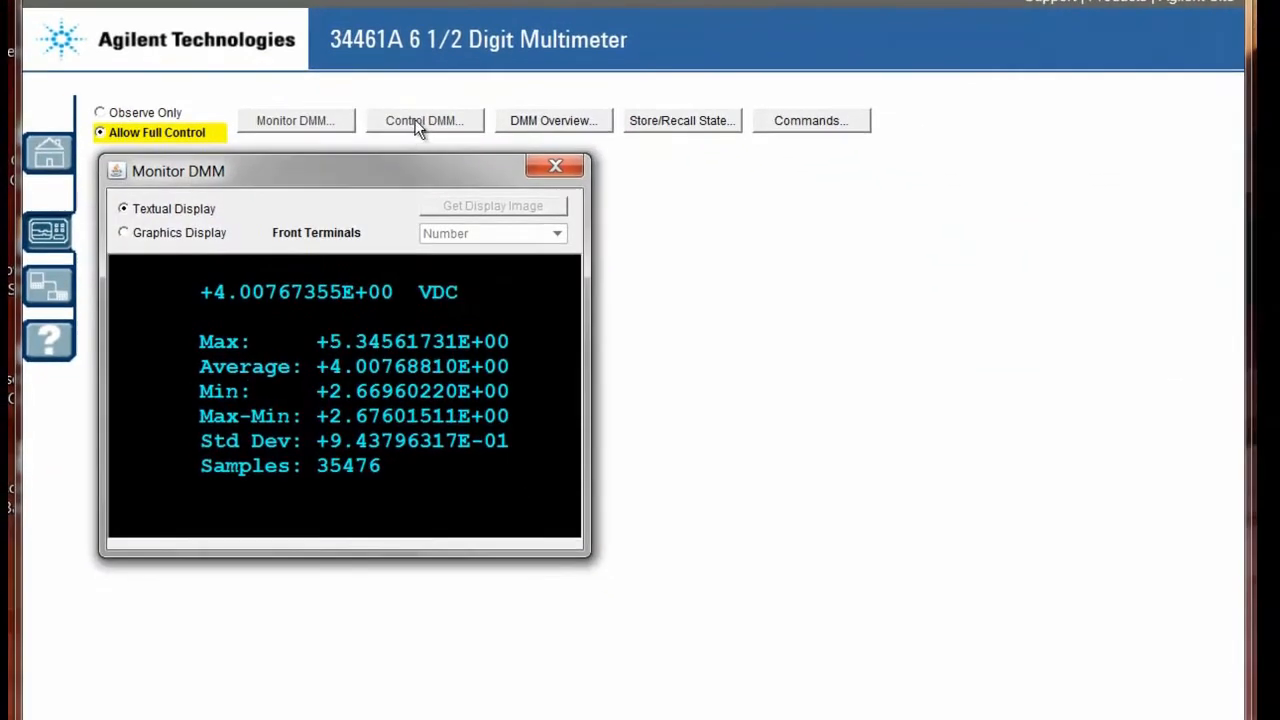
pyautogui.click(424, 120)
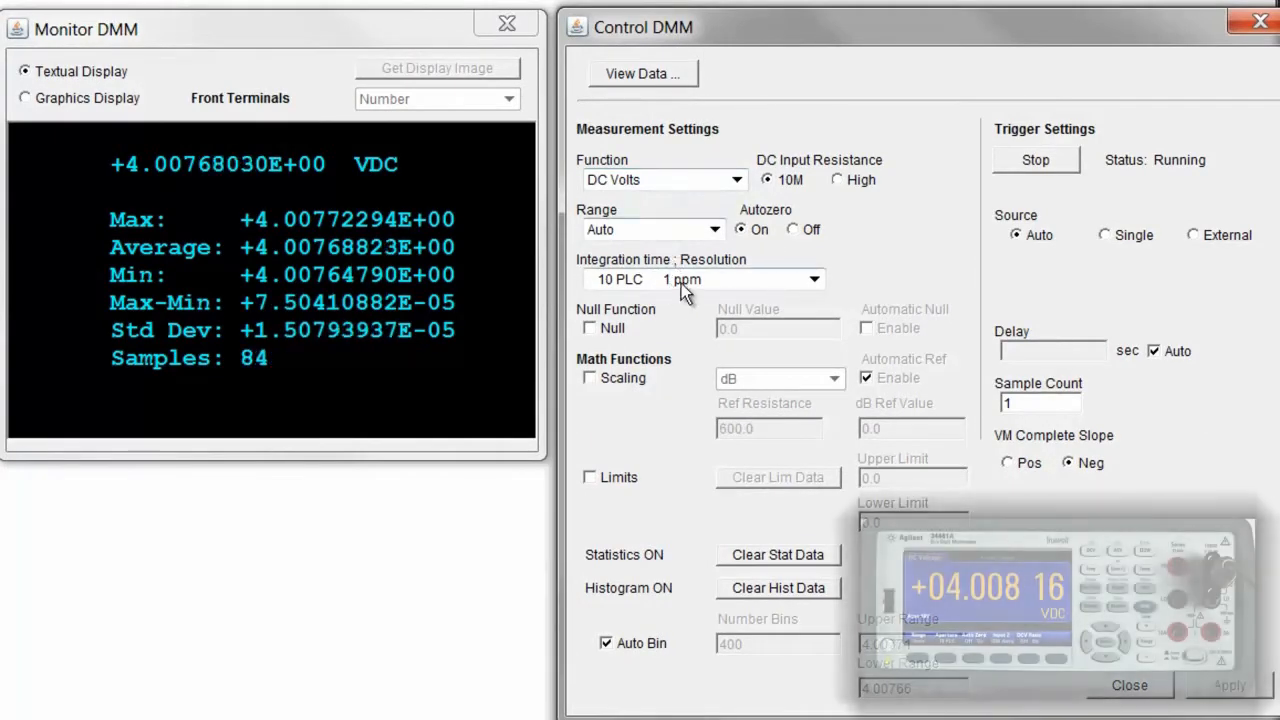
# Set integration time to 0.2 PLC at 10 ppm resolution
pyautogui.click(814, 280)
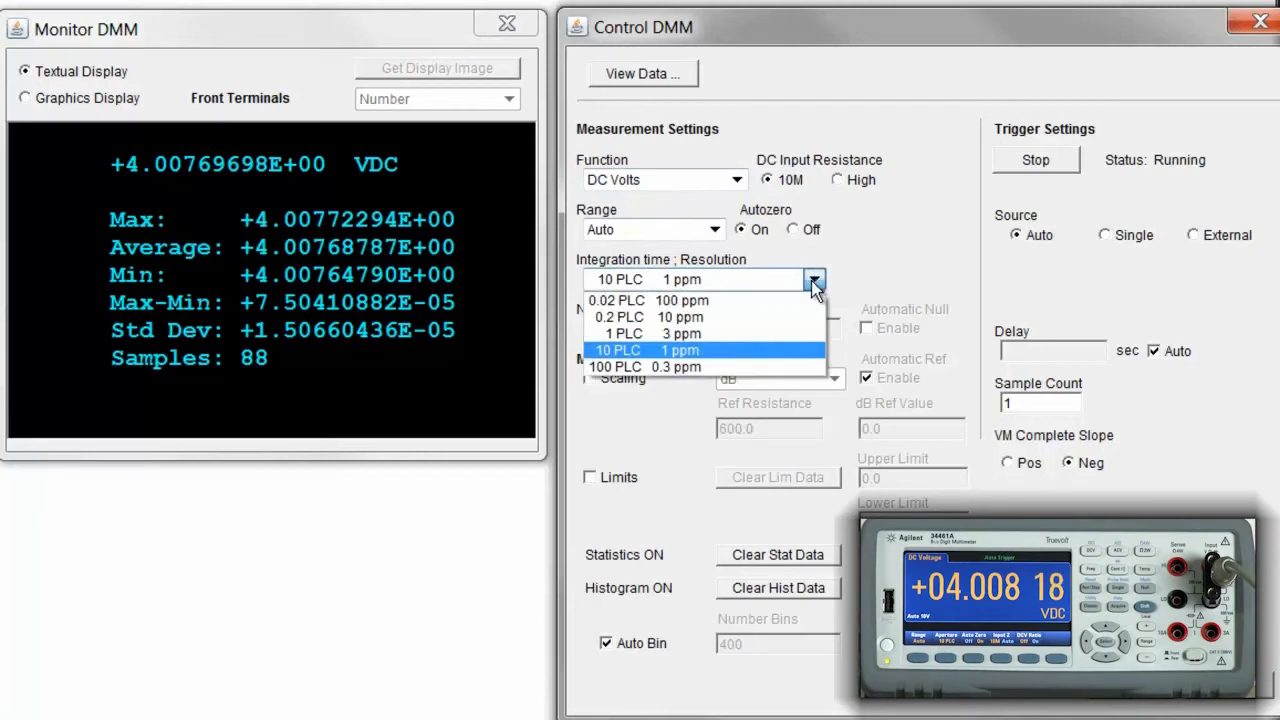
pyautogui.click(680, 316)
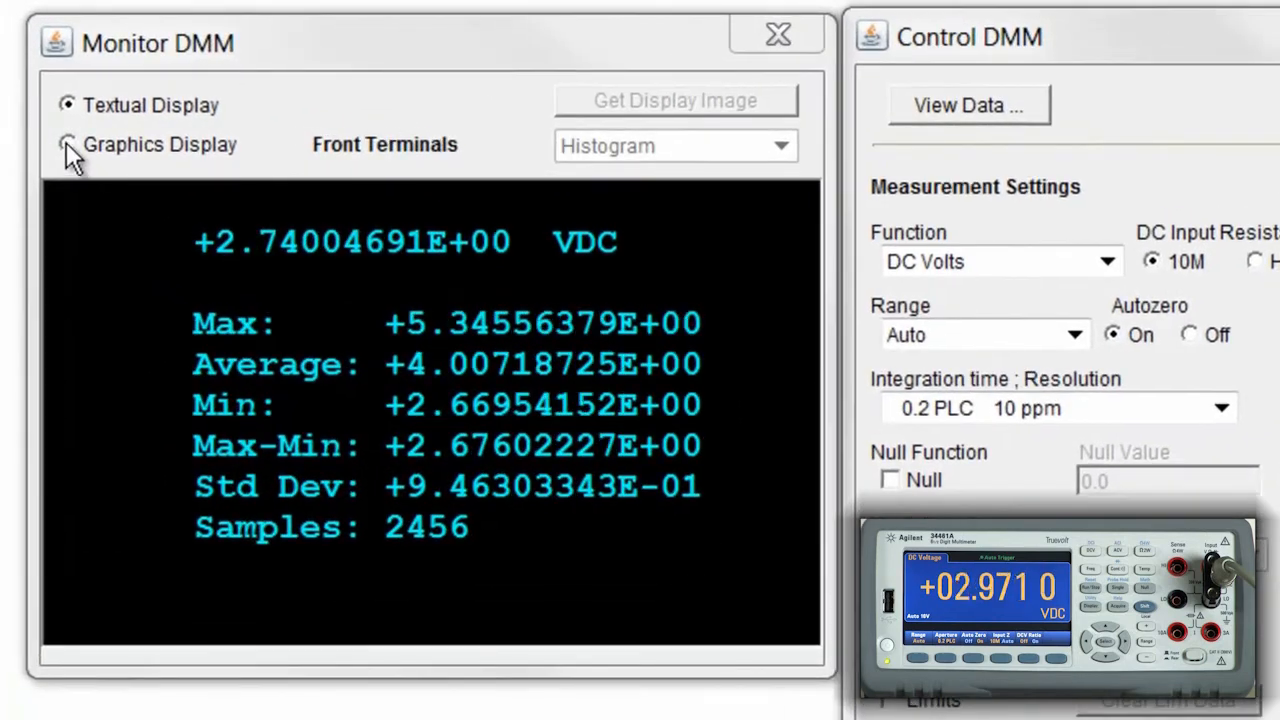
# Switch the monitor to Graphics Display and view the trend chart, refreshing it
pyautogui.click(68, 144)
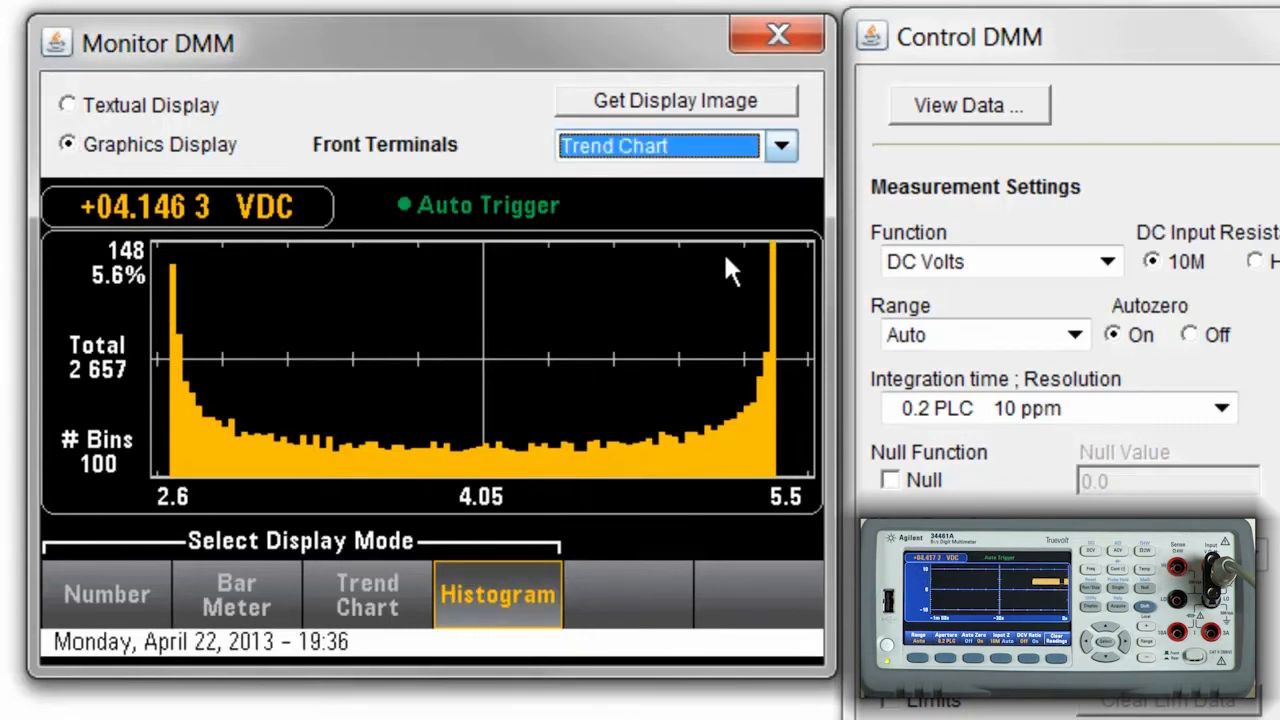
pyautogui.click(674, 100)
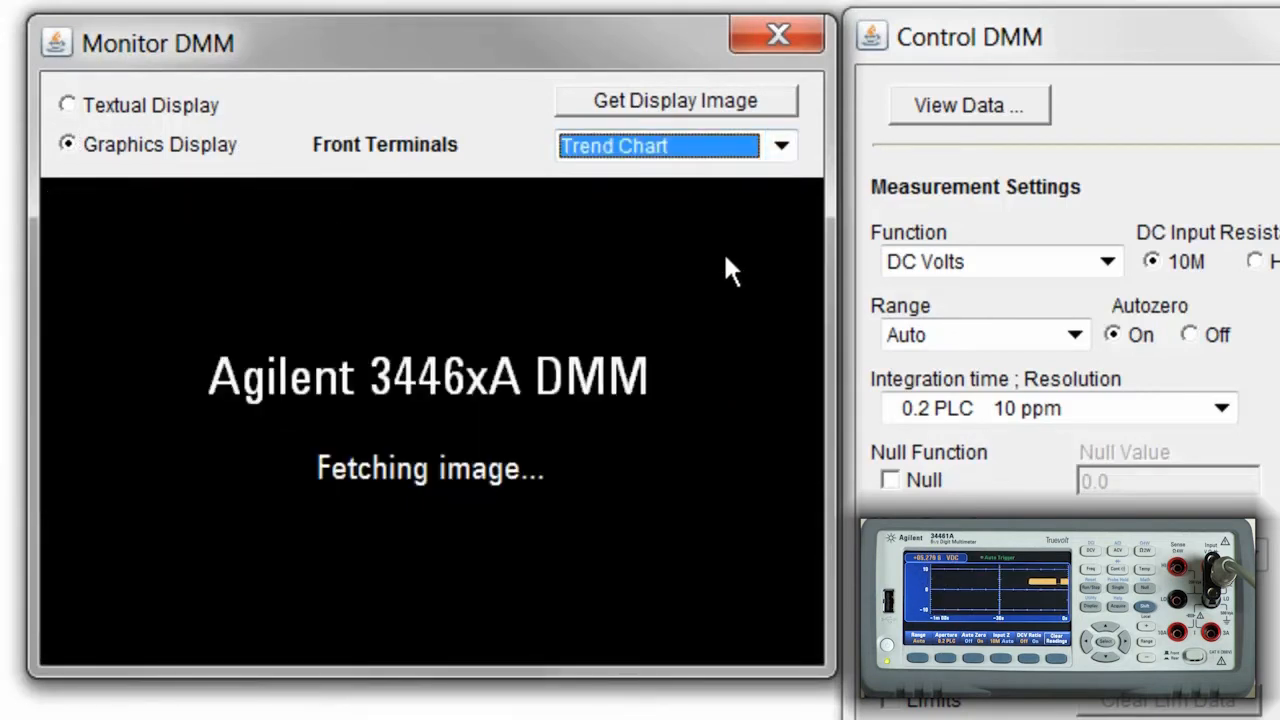
pyautogui.click(674, 100)
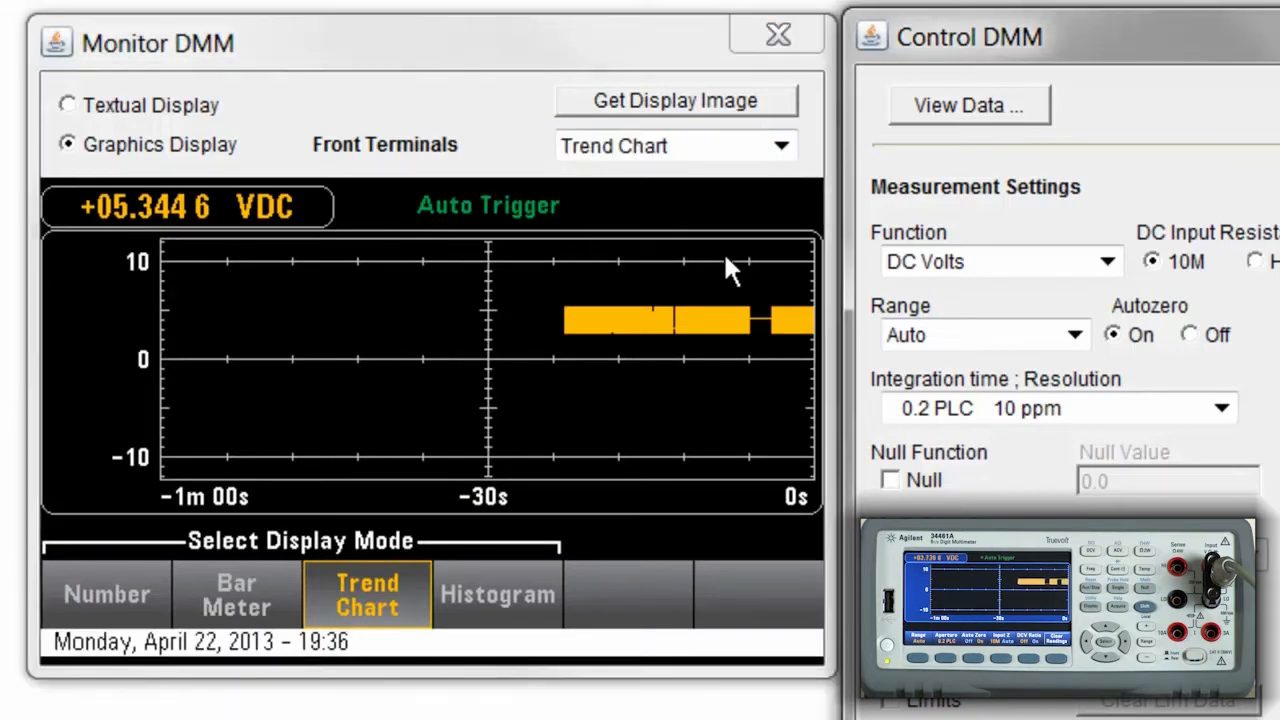
pyautogui.moveTo(784, 172)
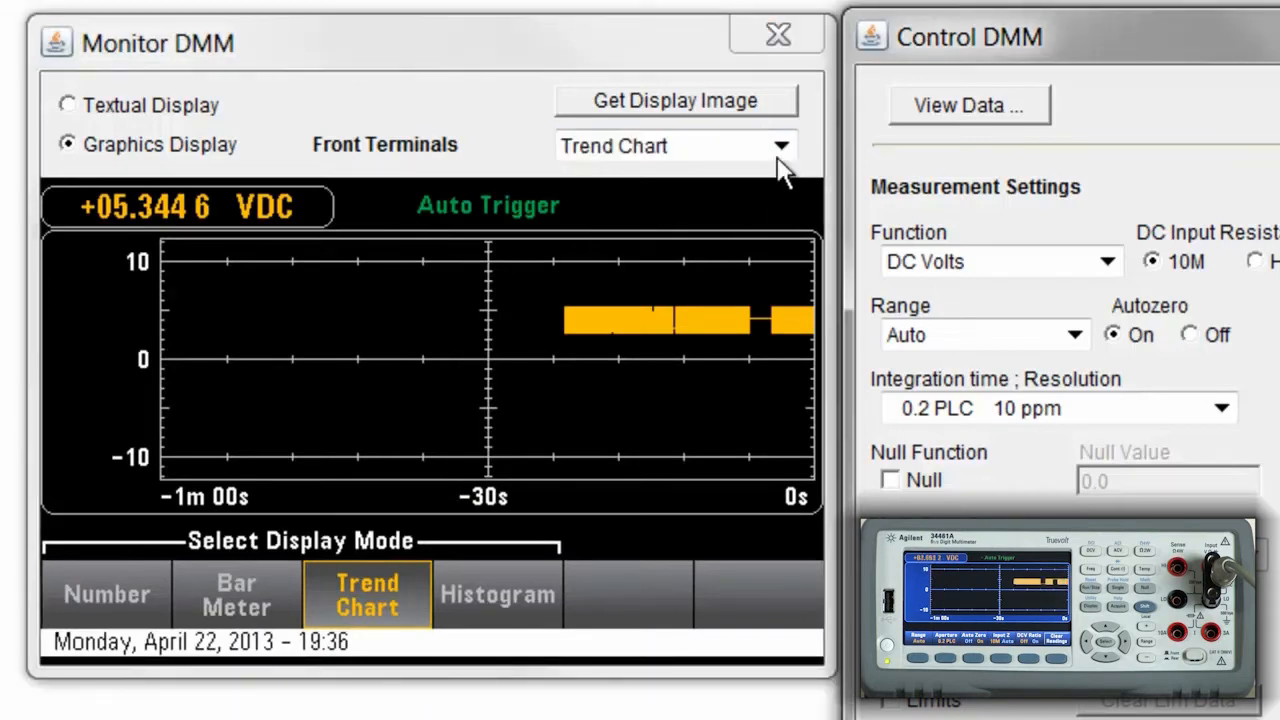
pyautogui.click(676, 100)
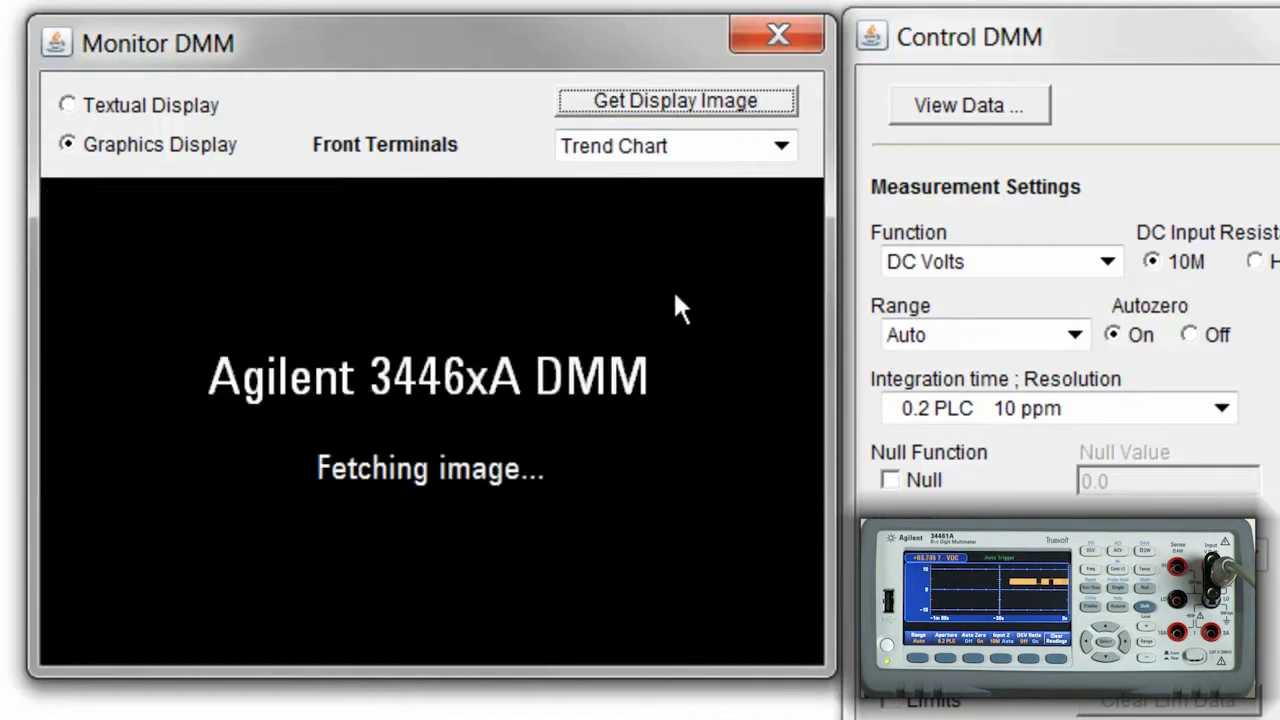
pyautogui.moveTo(584, 350)
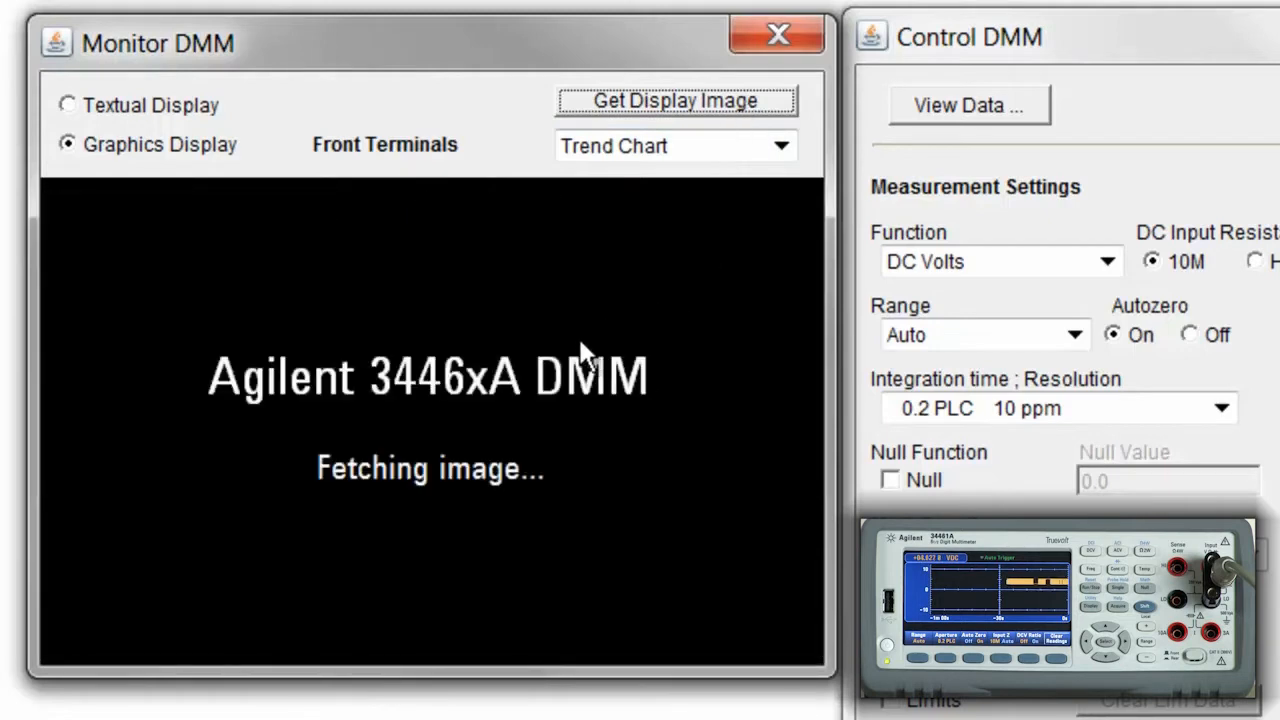
# Change the display mode to Histogram showing readings from 2.6 to 5.5 V in 100 bins
pyautogui.click(674, 100)
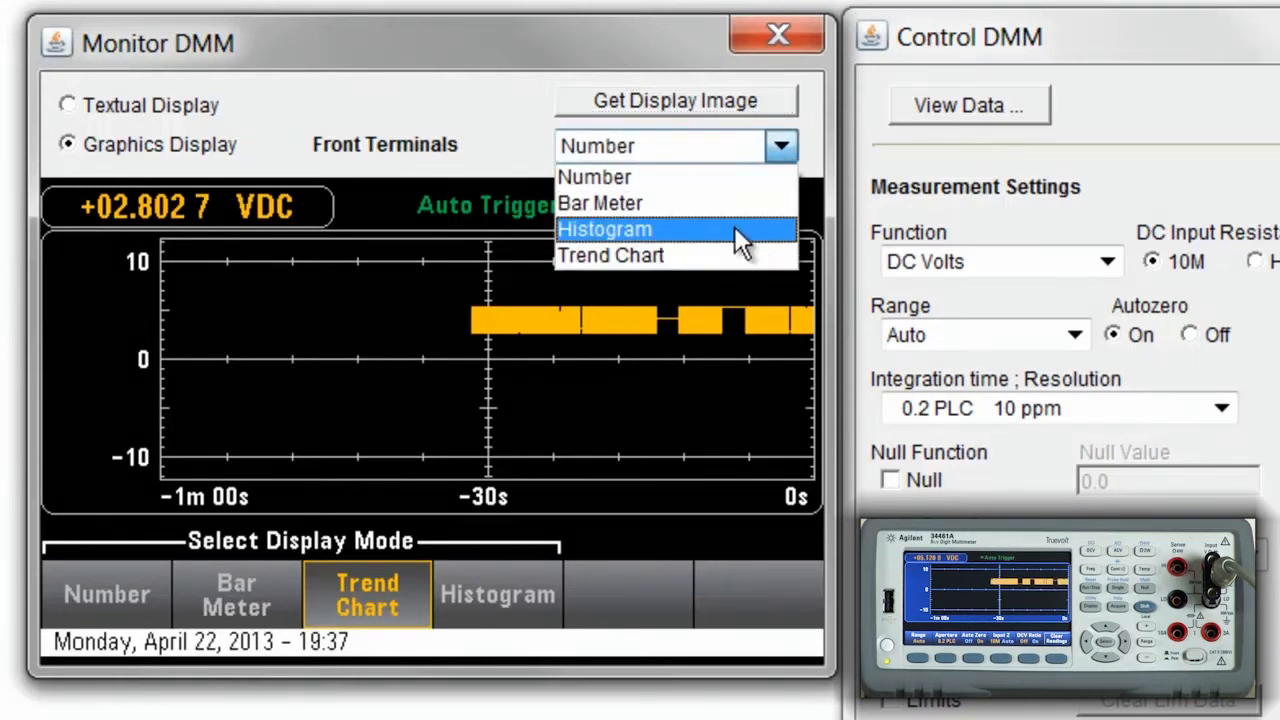
pyautogui.click(604, 228)
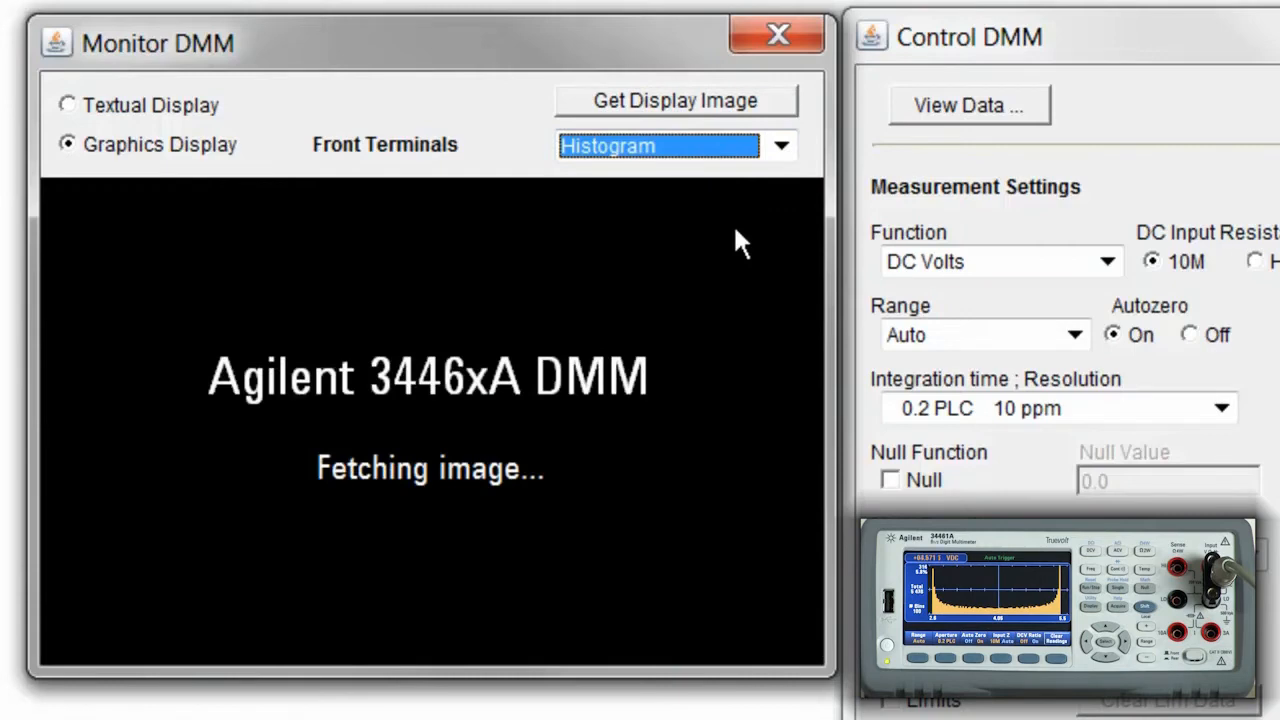
pyautogui.click(676, 100)
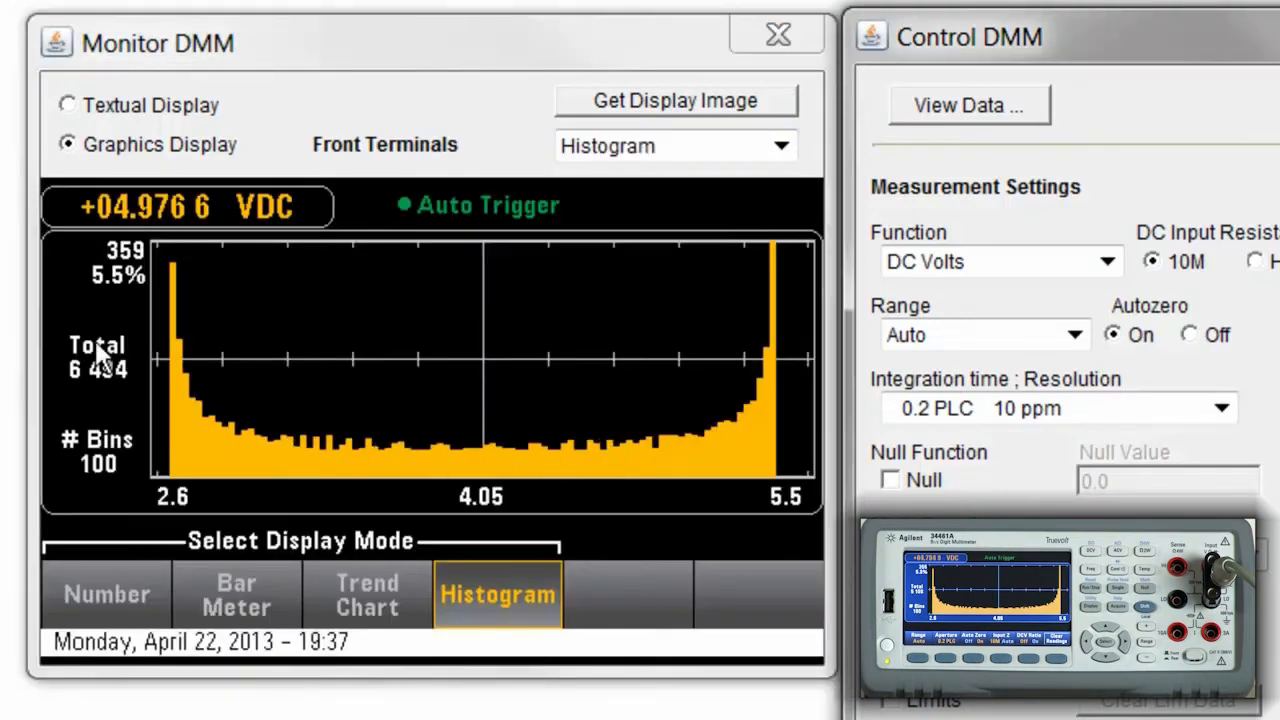
pyautogui.moveTo(700, 352)
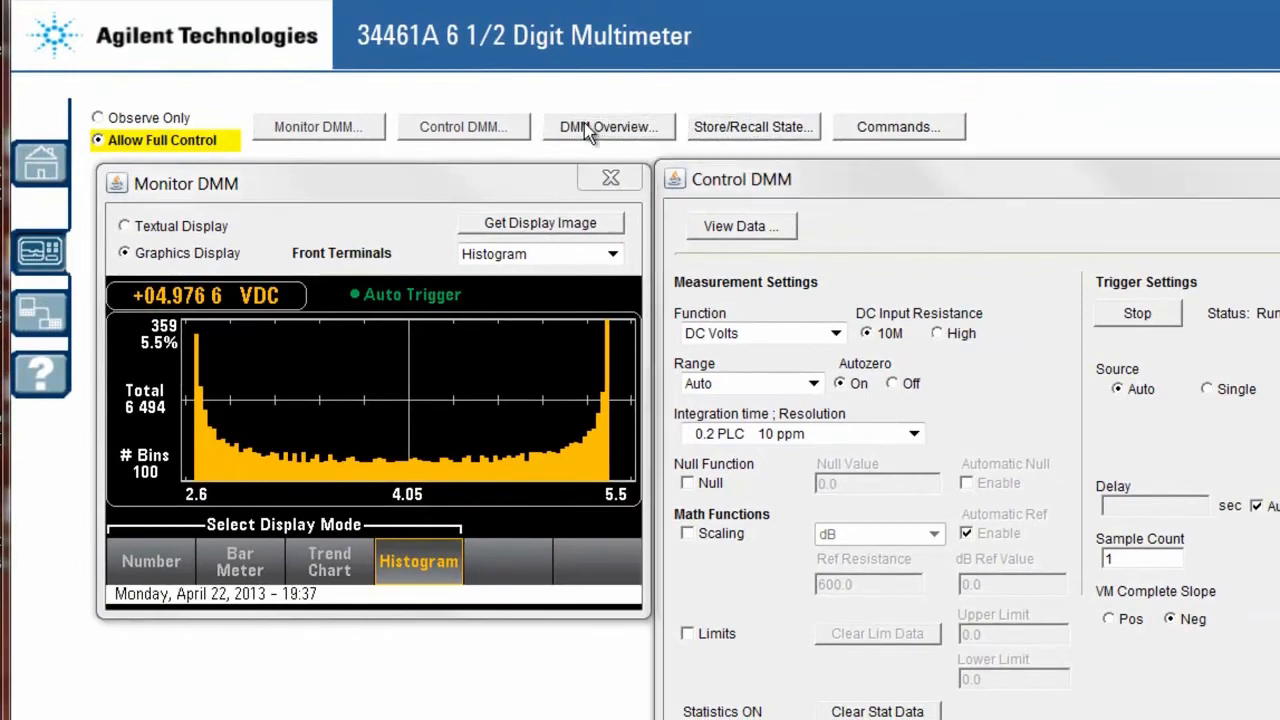
# Generate a DMM System Overview report including the current SCPI configuration
pyautogui.click(608, 126)
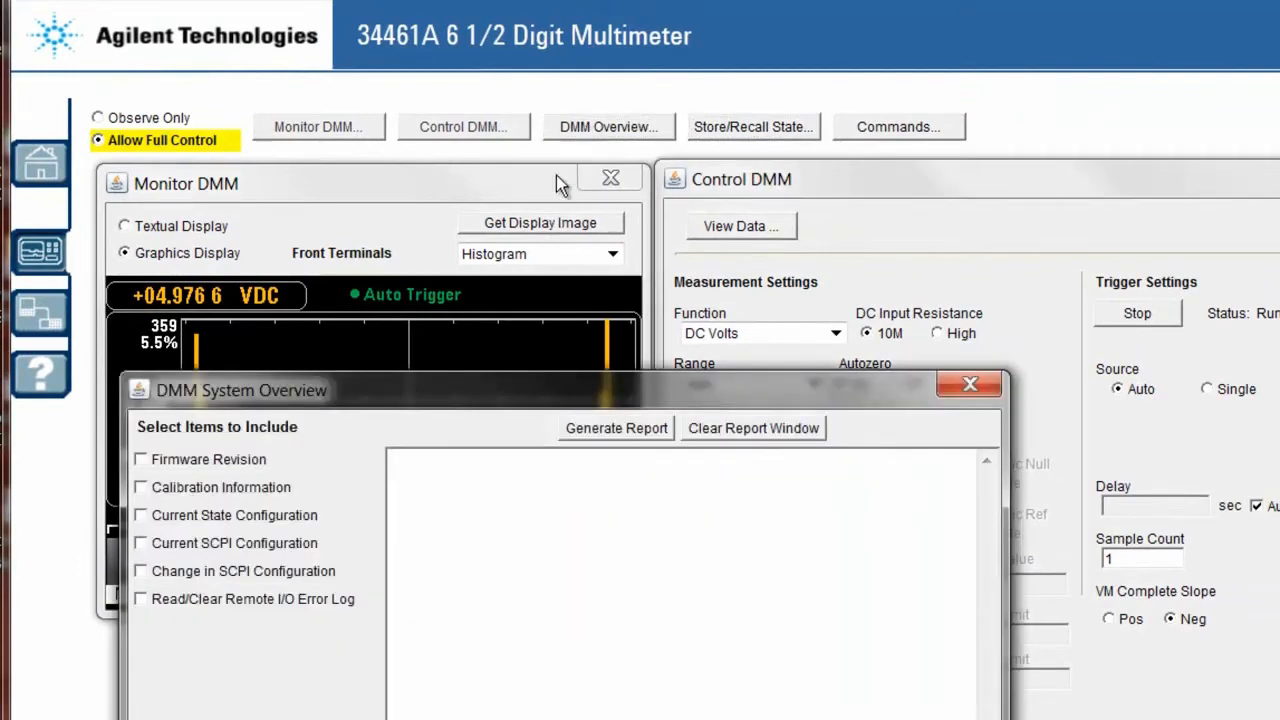
pyautogui.scroll(-3)
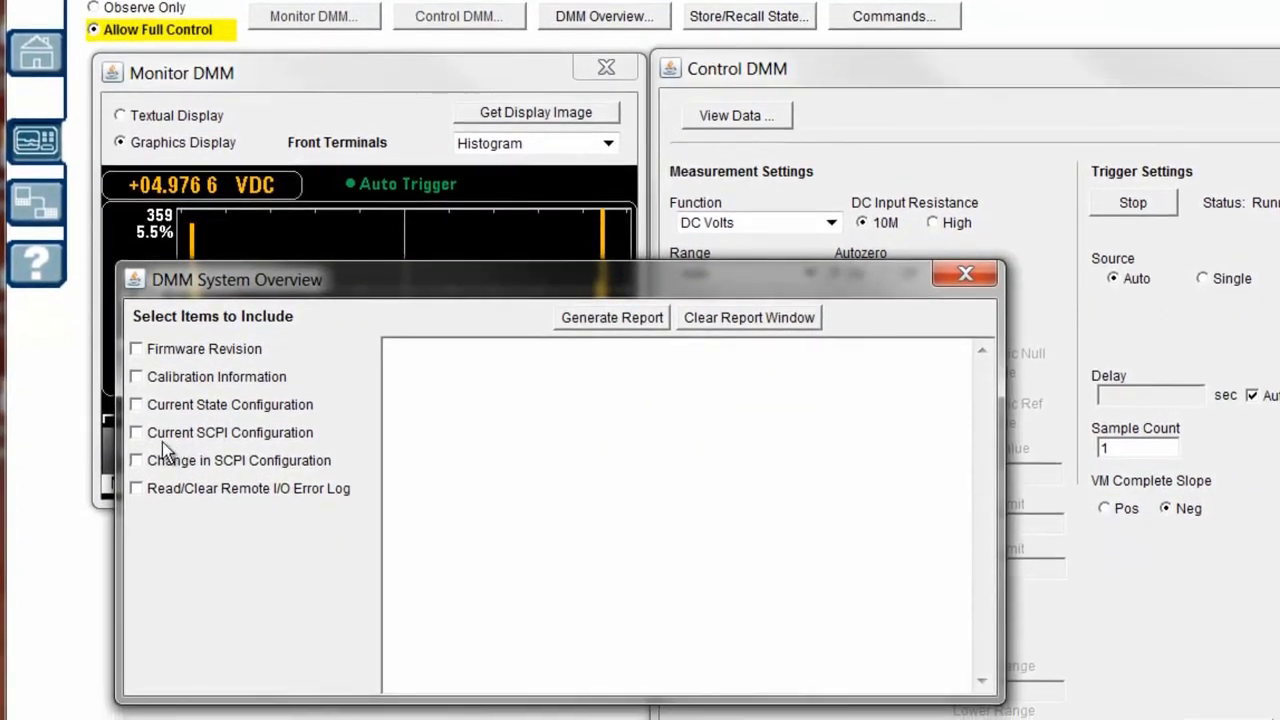
pyautogui.click(136, 432)
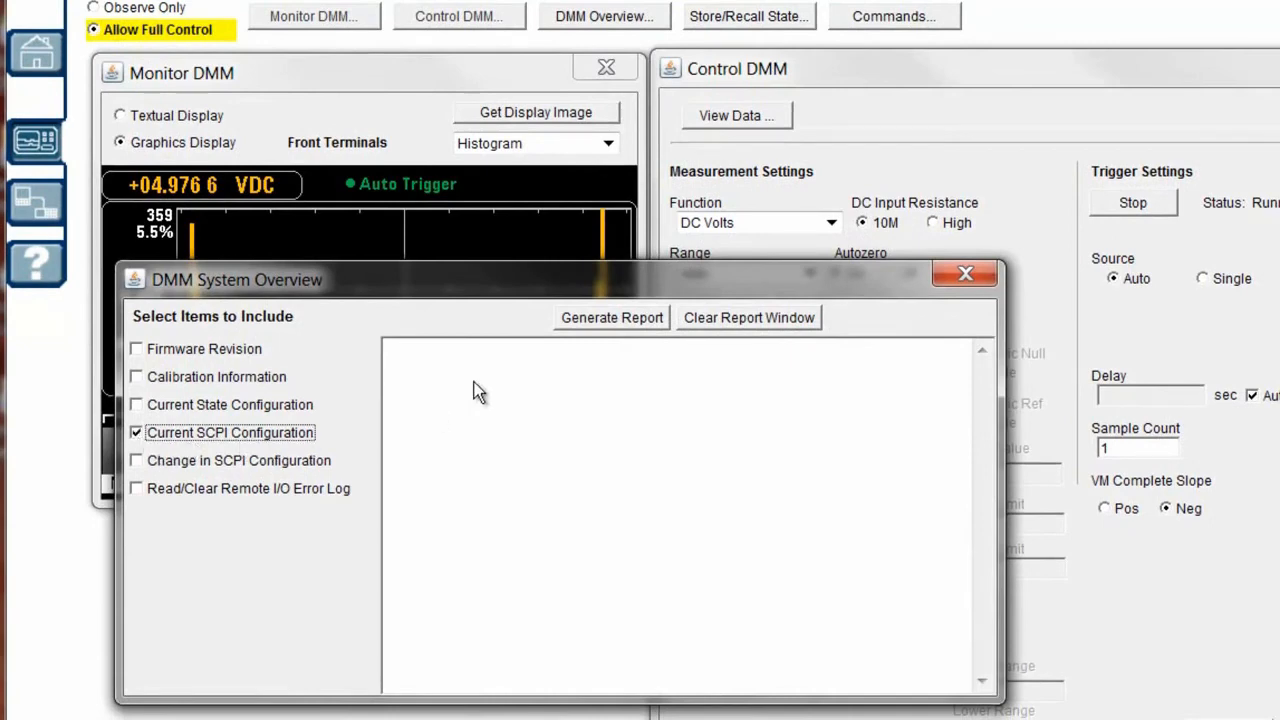
pyautogui.click(612, 316)
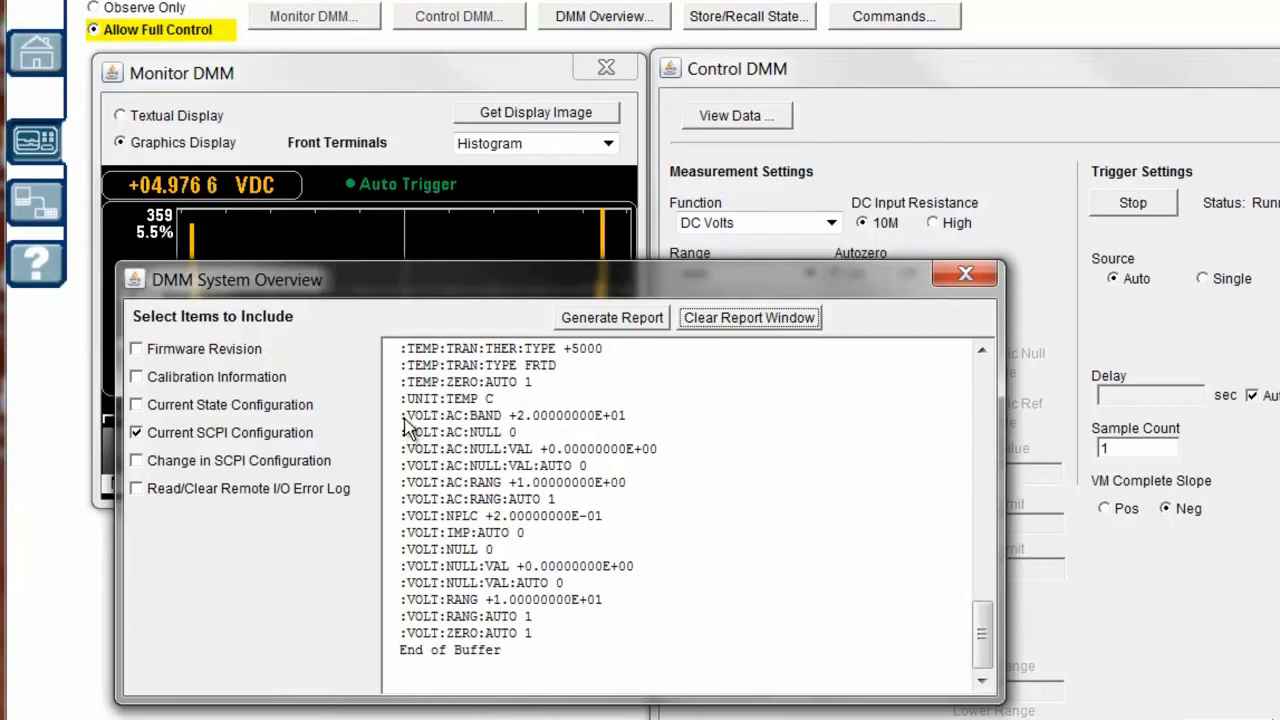
# Highlight the VOLT configuration lines of the report, then close the report window
pyautogui.moveTo(404, 414); pyautogui.dragTo(600, 548)
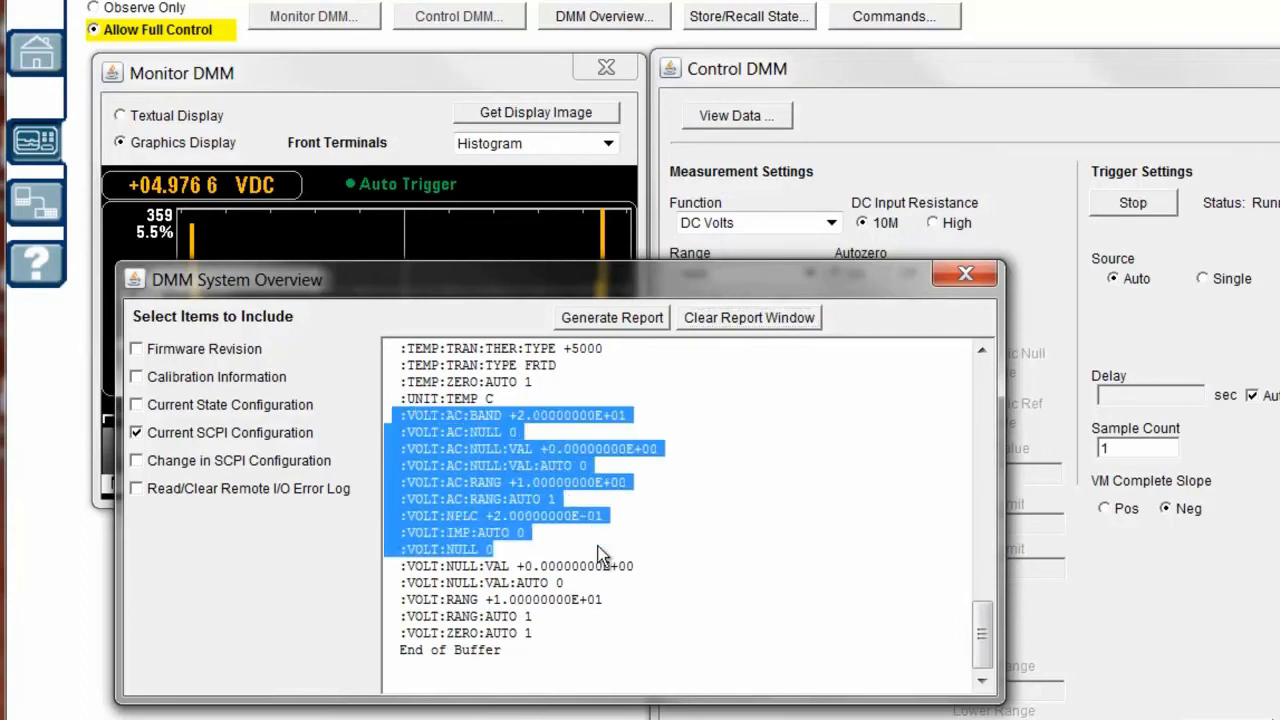
pyautogui.moveTo(600, 548); pyautogui.dragTo(764, 576)
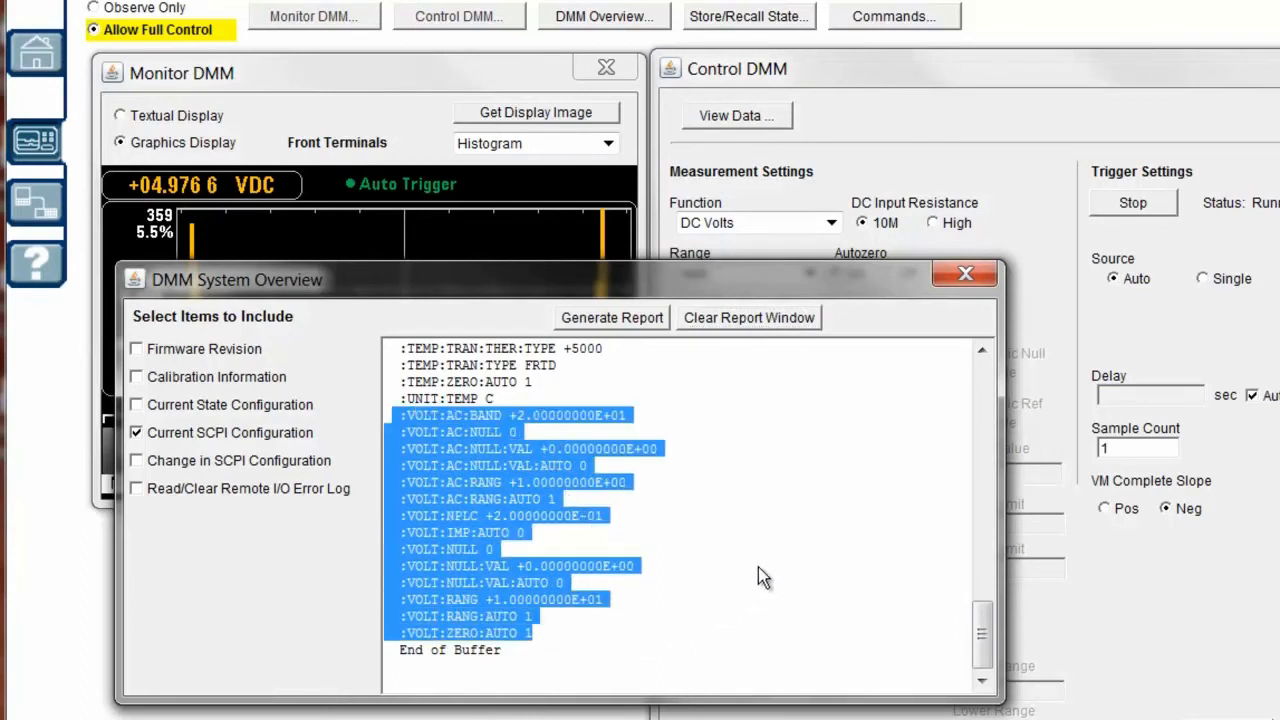
pyautogui.moveTo(964, 274)
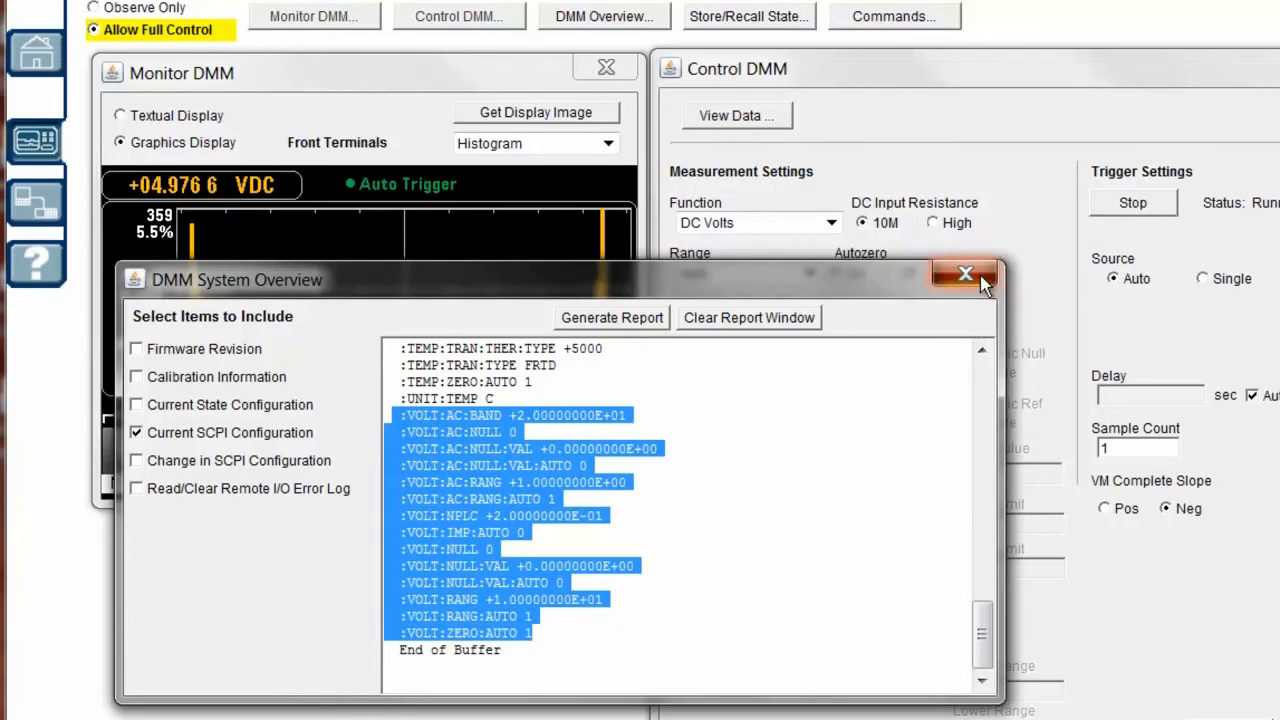
pyautogui.click(964, 272)
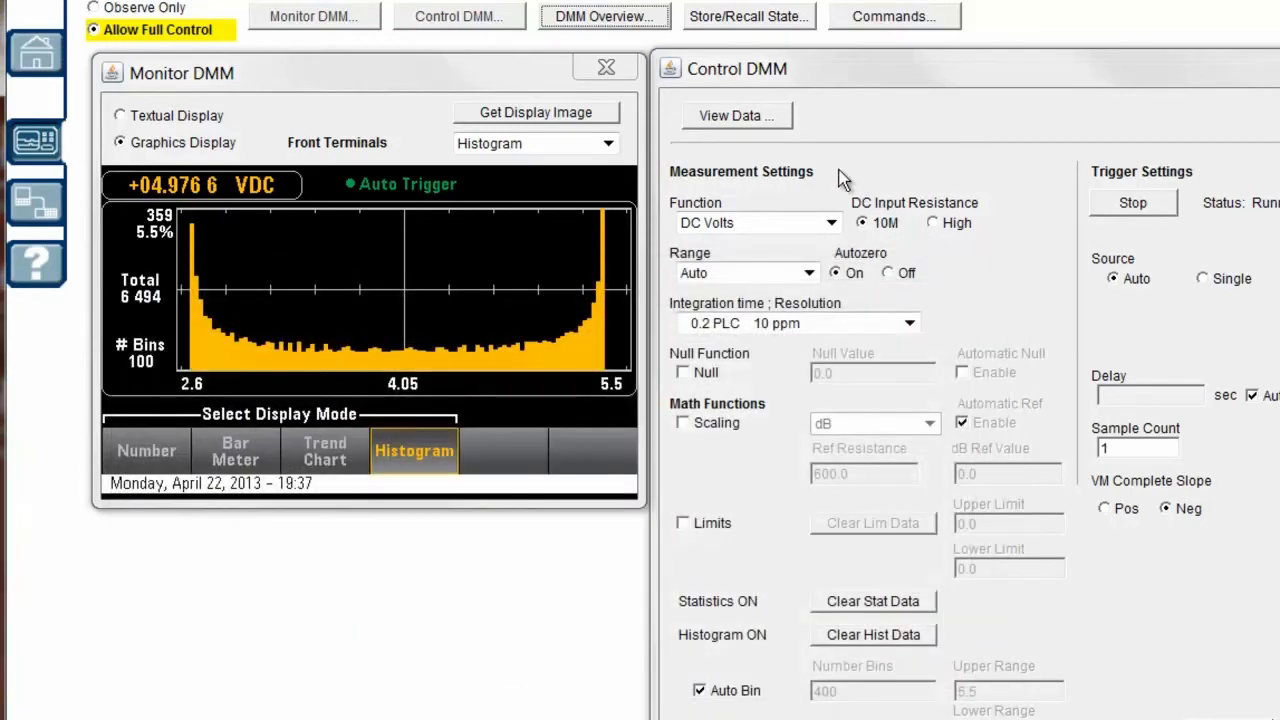
pyautogui.moveTo(738, 22)
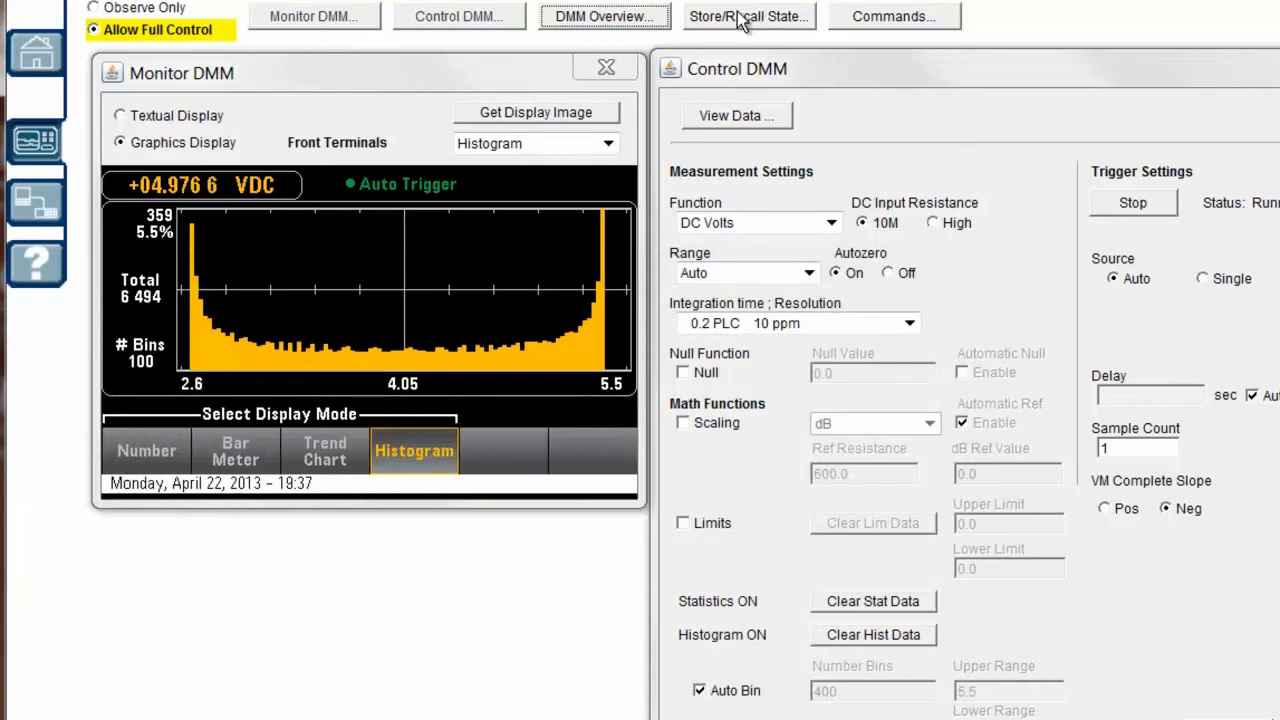
pyautogui.moveTo(700, 178)
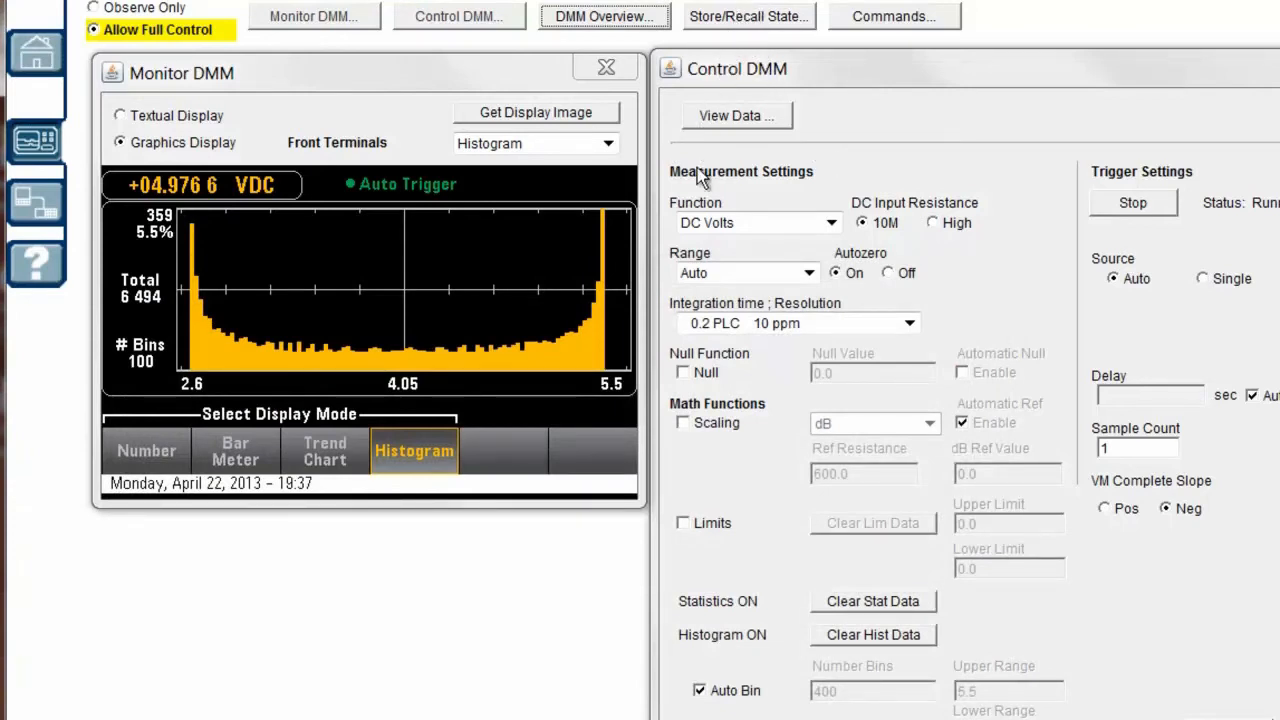
pyautogui.moveTo(636, 290)
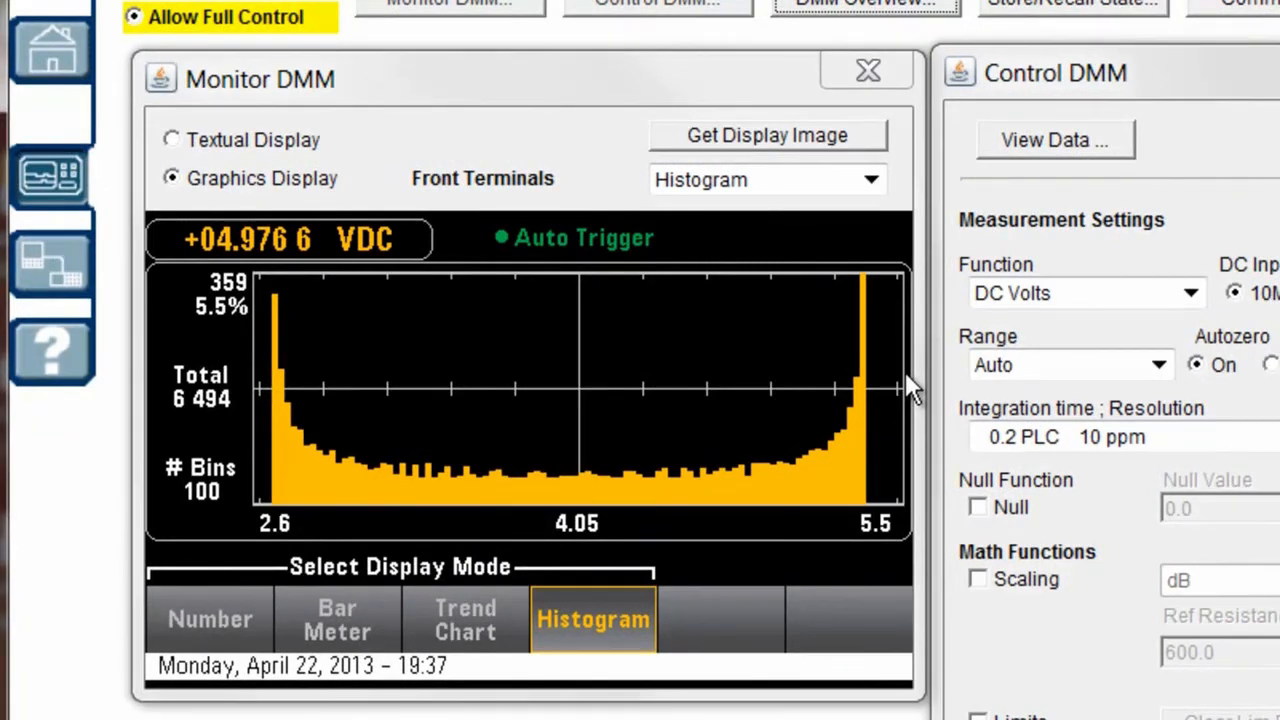
pyautogui.moveTo(918, 356)
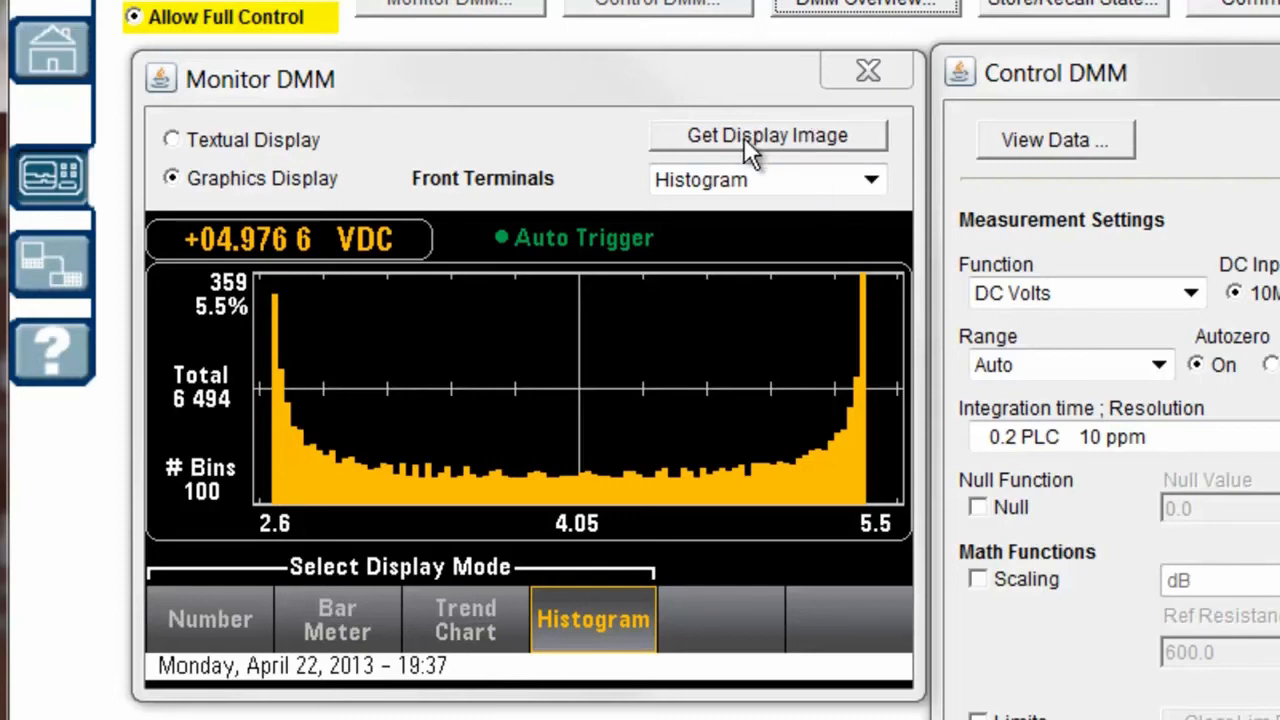
# Repeatedly capture the instrument's front-panel histogram screen via Get Display Image
pyautogui.click(768, 136)
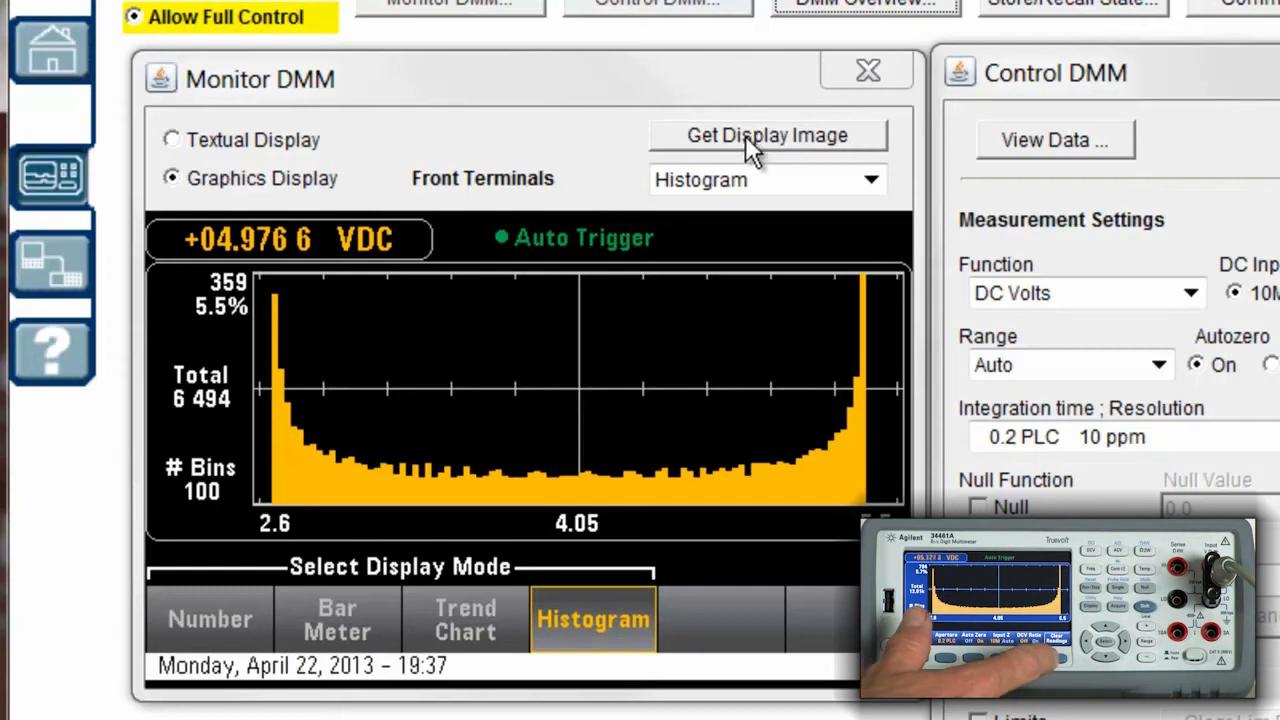
pyautogui.click(768, 136)
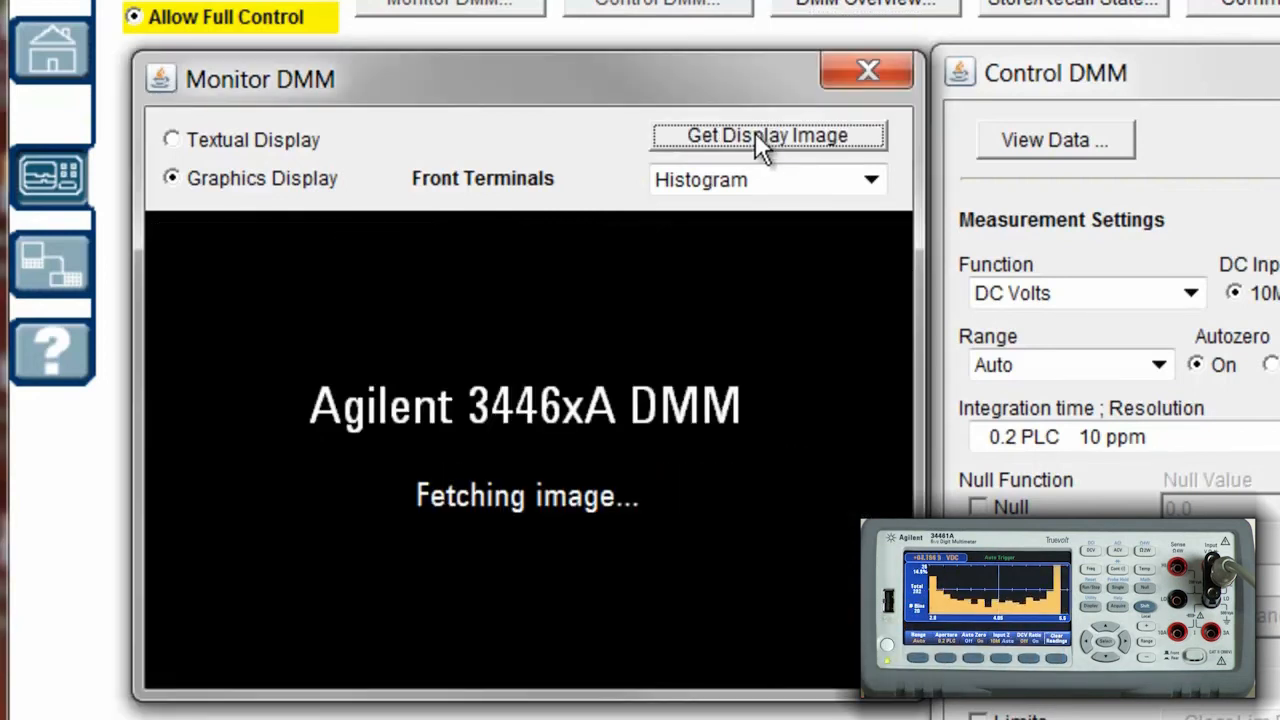
pyautogui.click(768, 136)
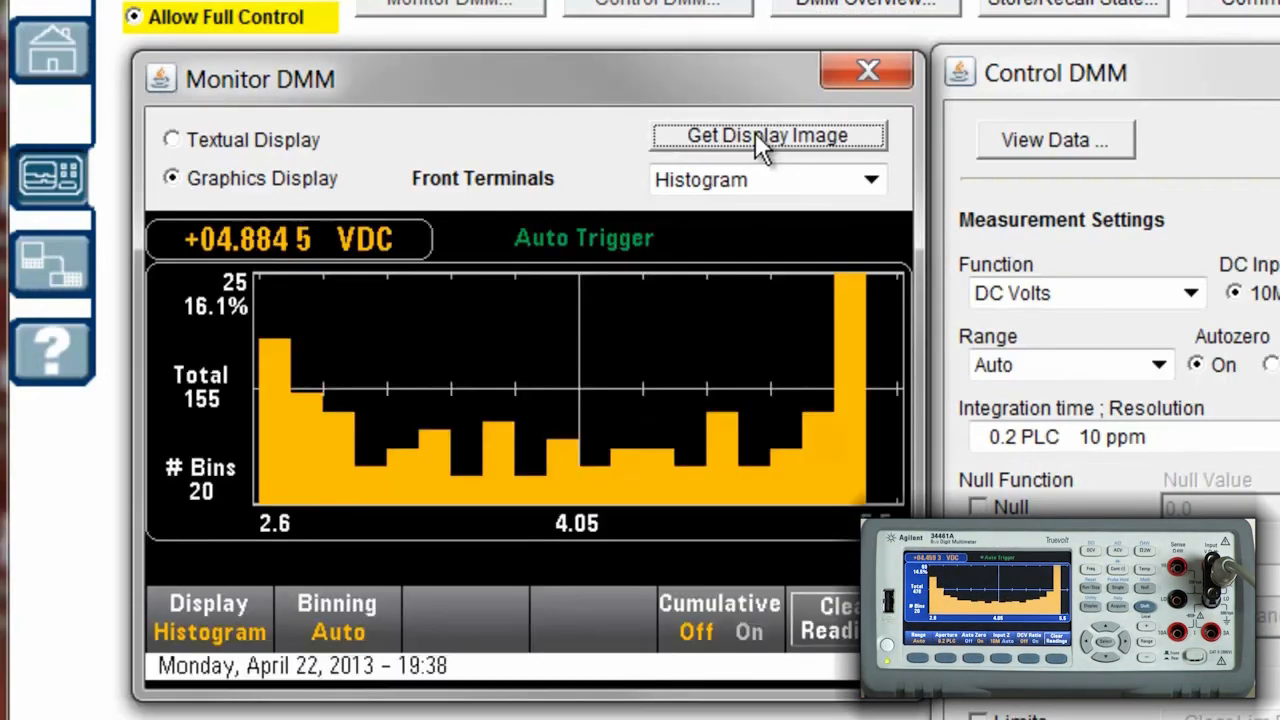
pyautogui.click(768, 136)
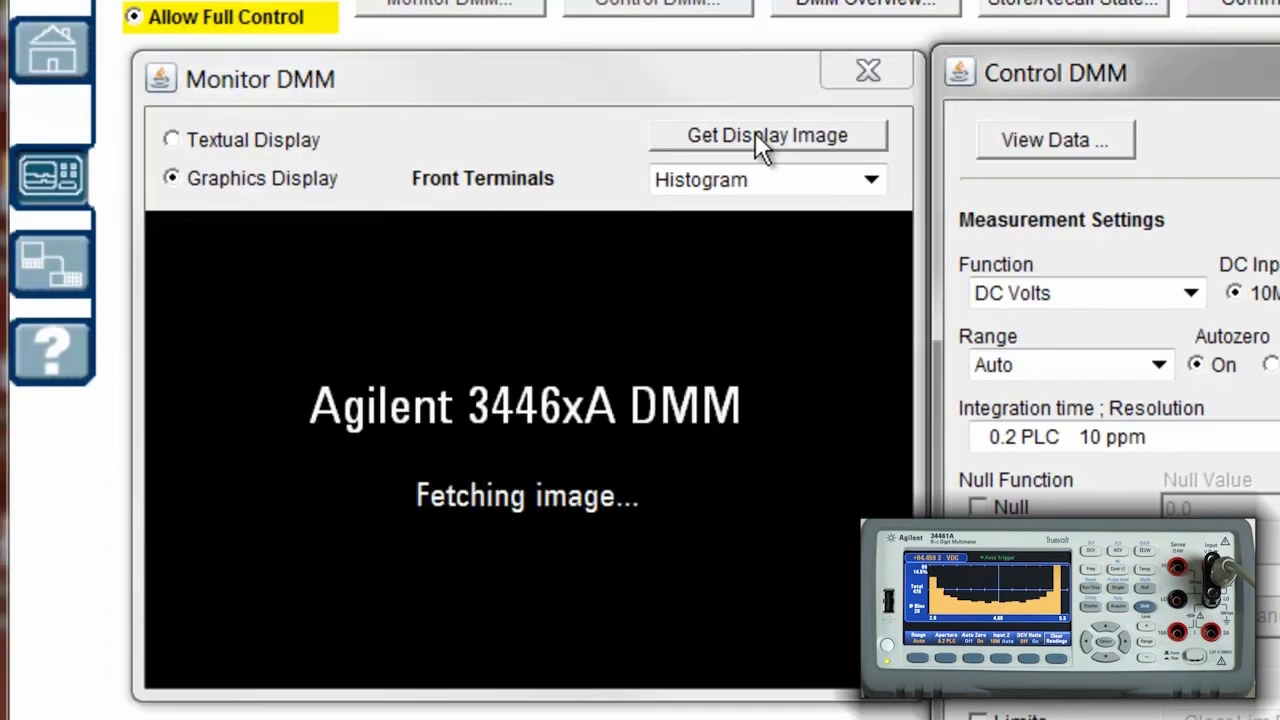
pyautogui.click(768, 136)
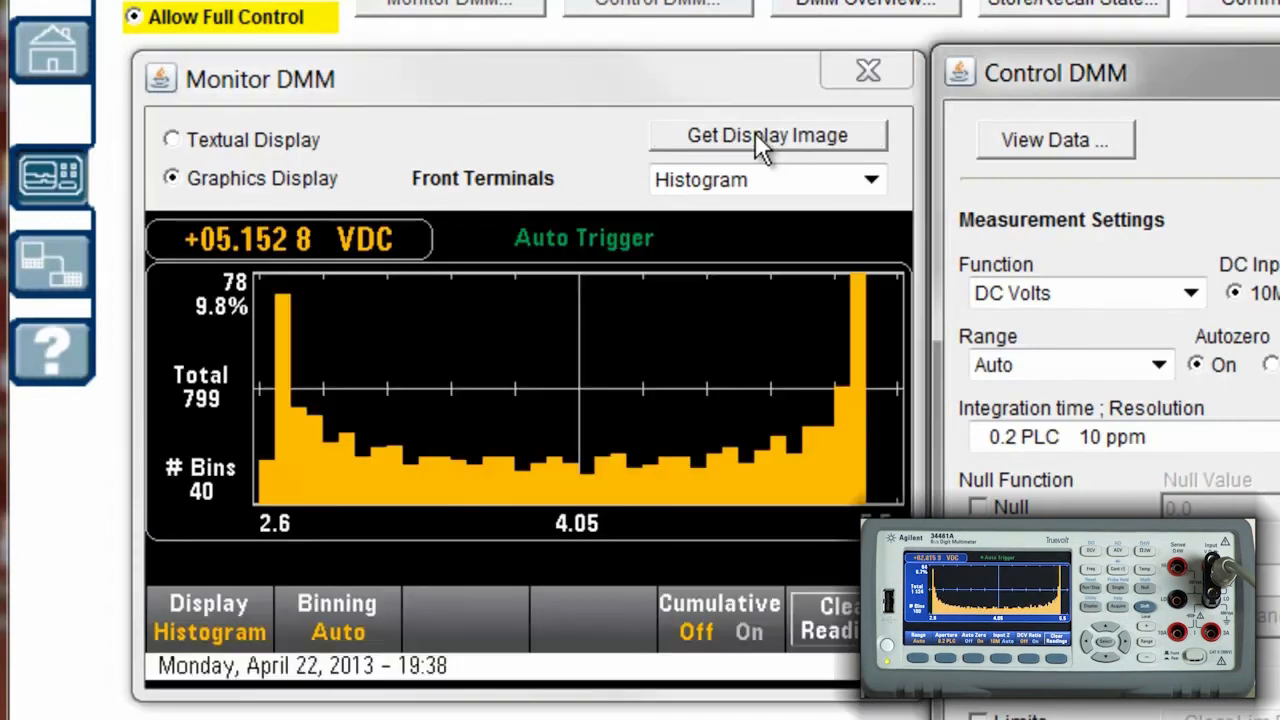
pyautogui.click(768, 136)
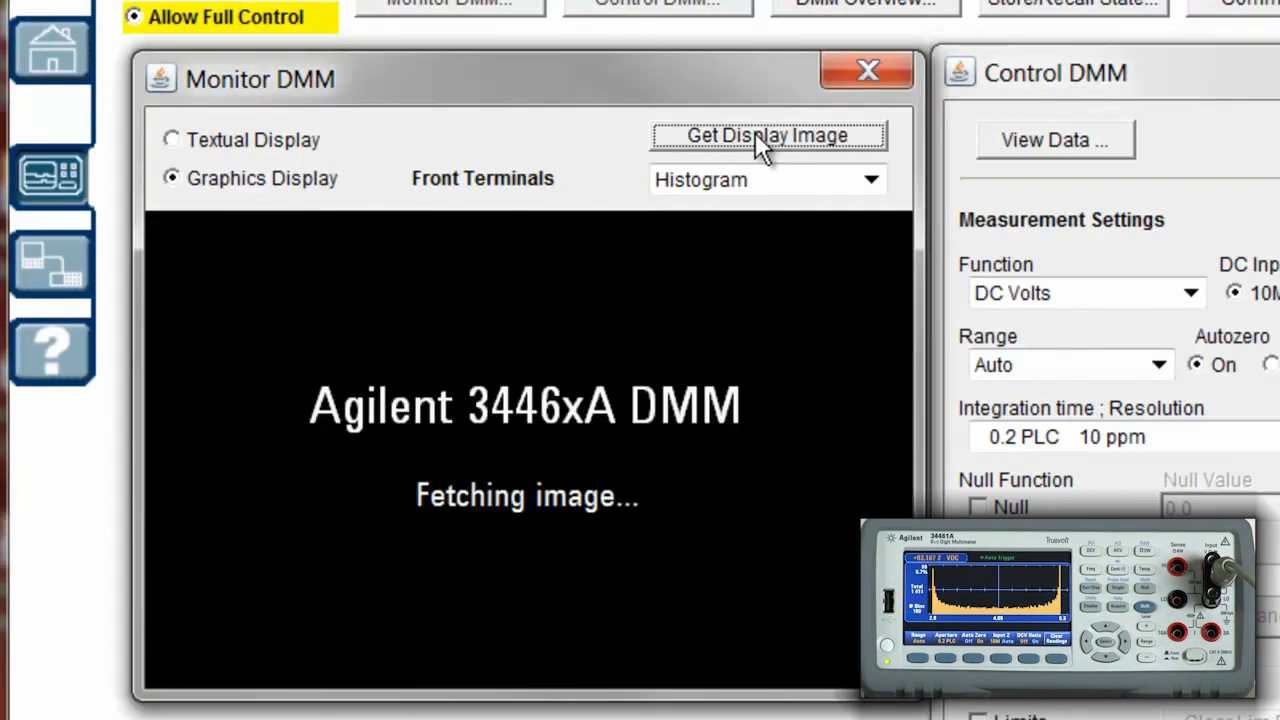
pyautogui.click(768, 136)
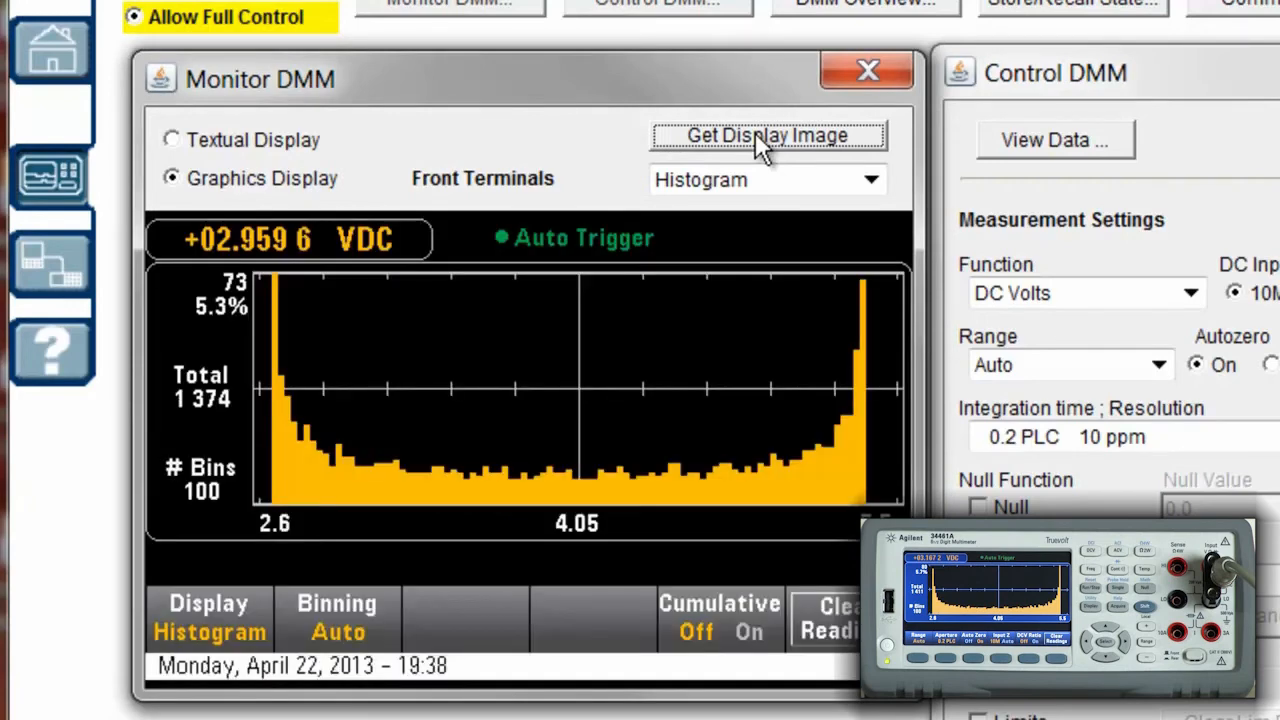
pyautogui.click(768, 136)
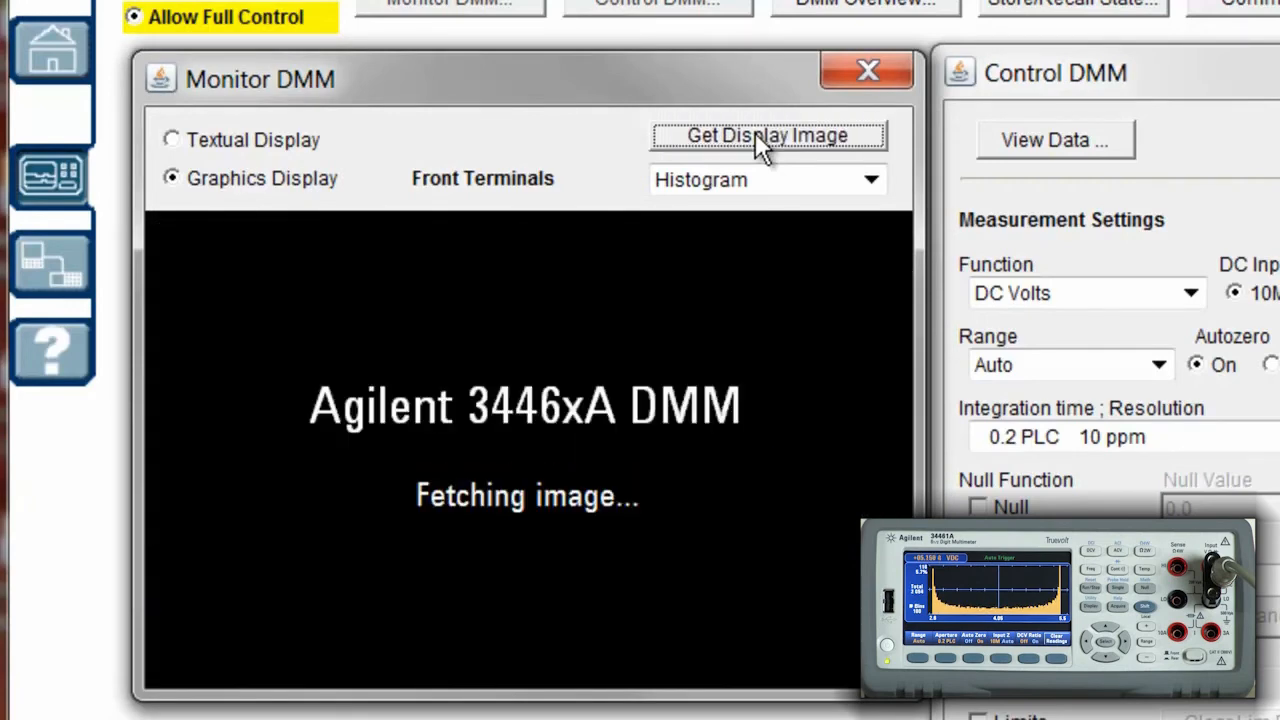
pyautogui.click(768, 136)
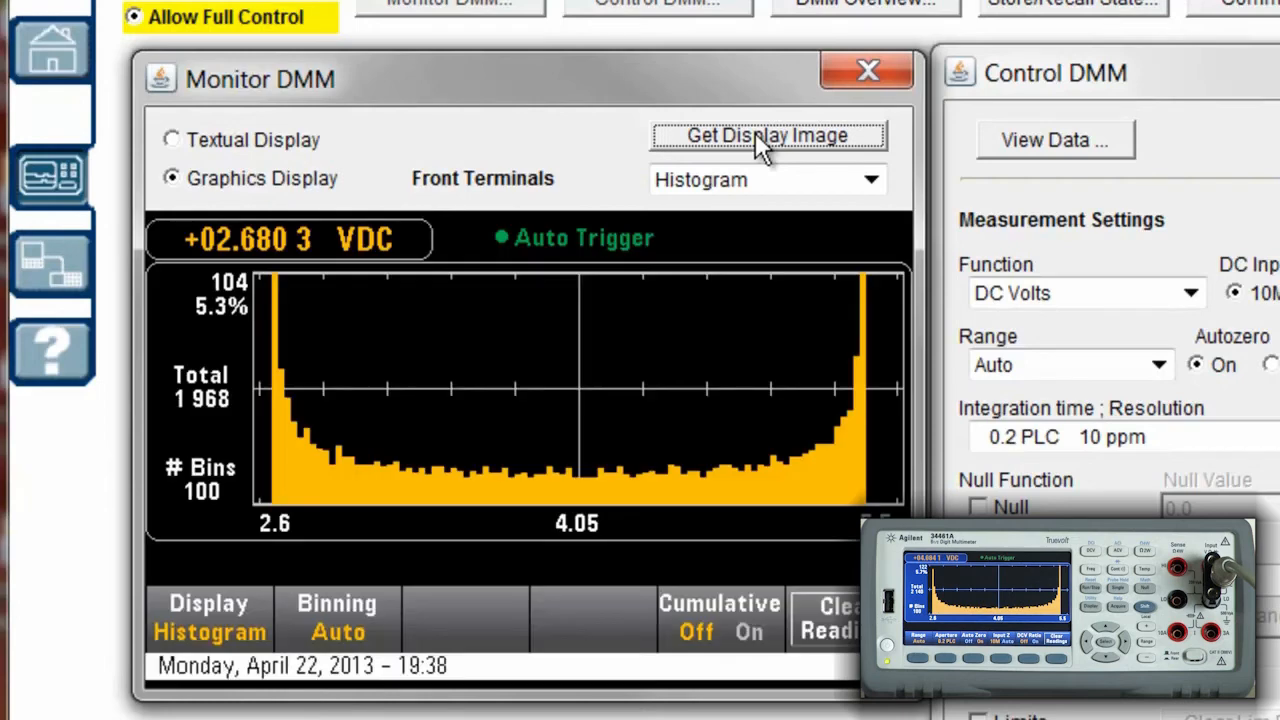
pyautogui.click(768, 136)
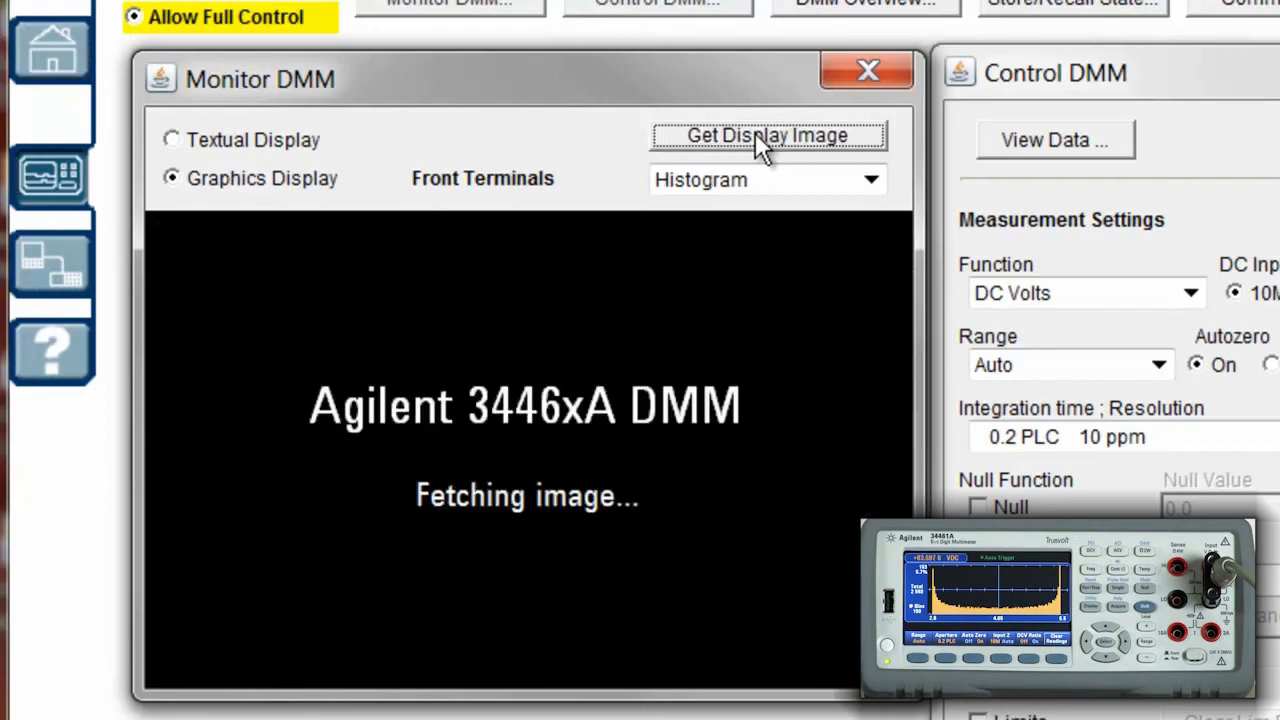
pyautogui.click(768, 136)
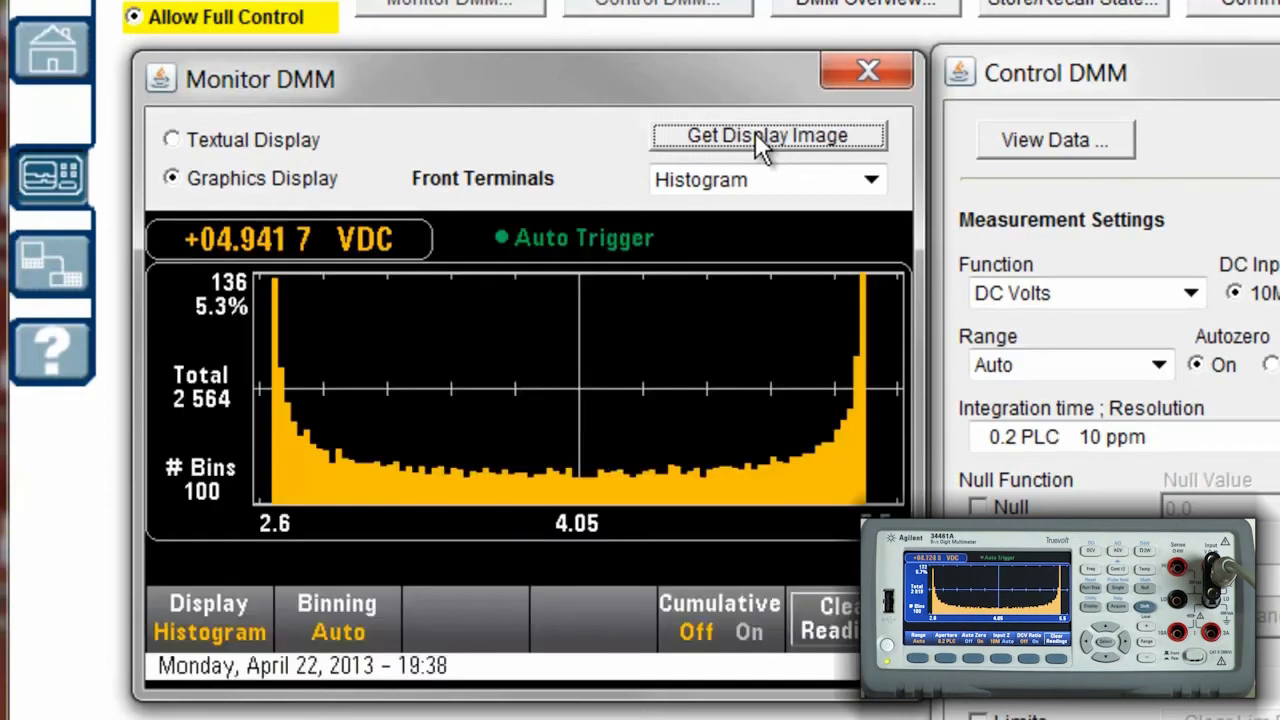
pyautogui.click(768, 136)
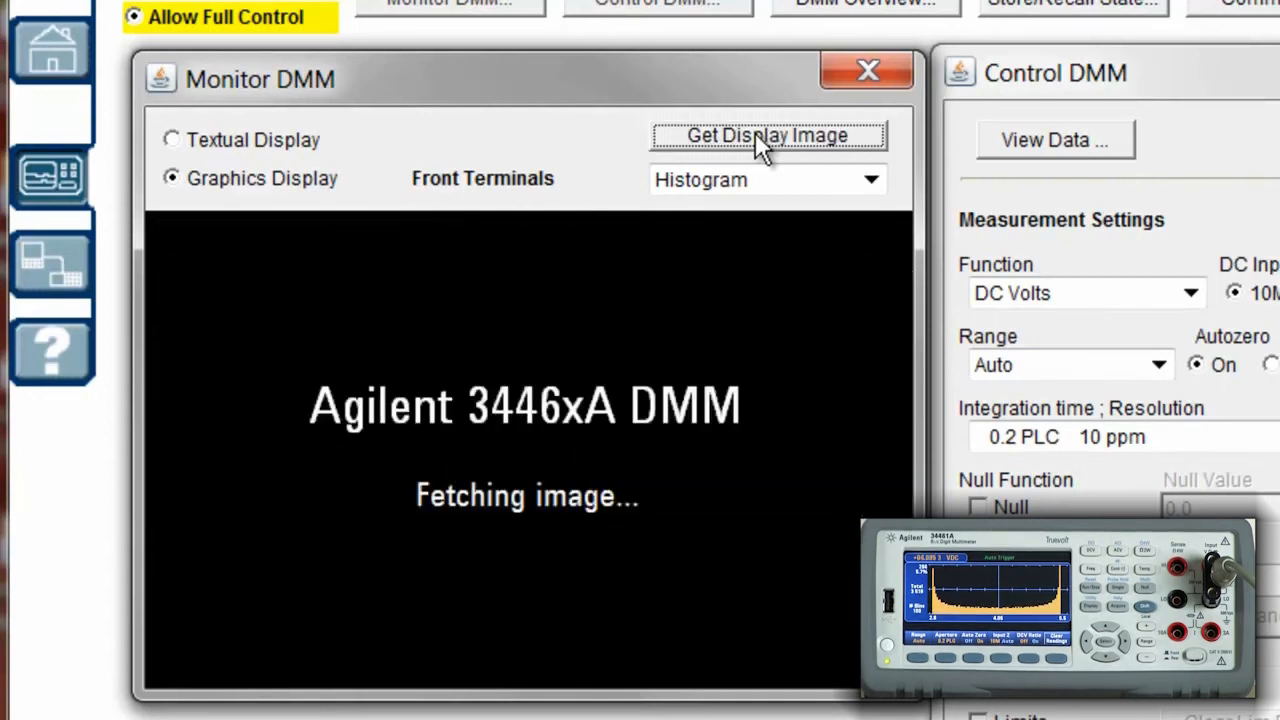
pyautogui.click(768, 136)
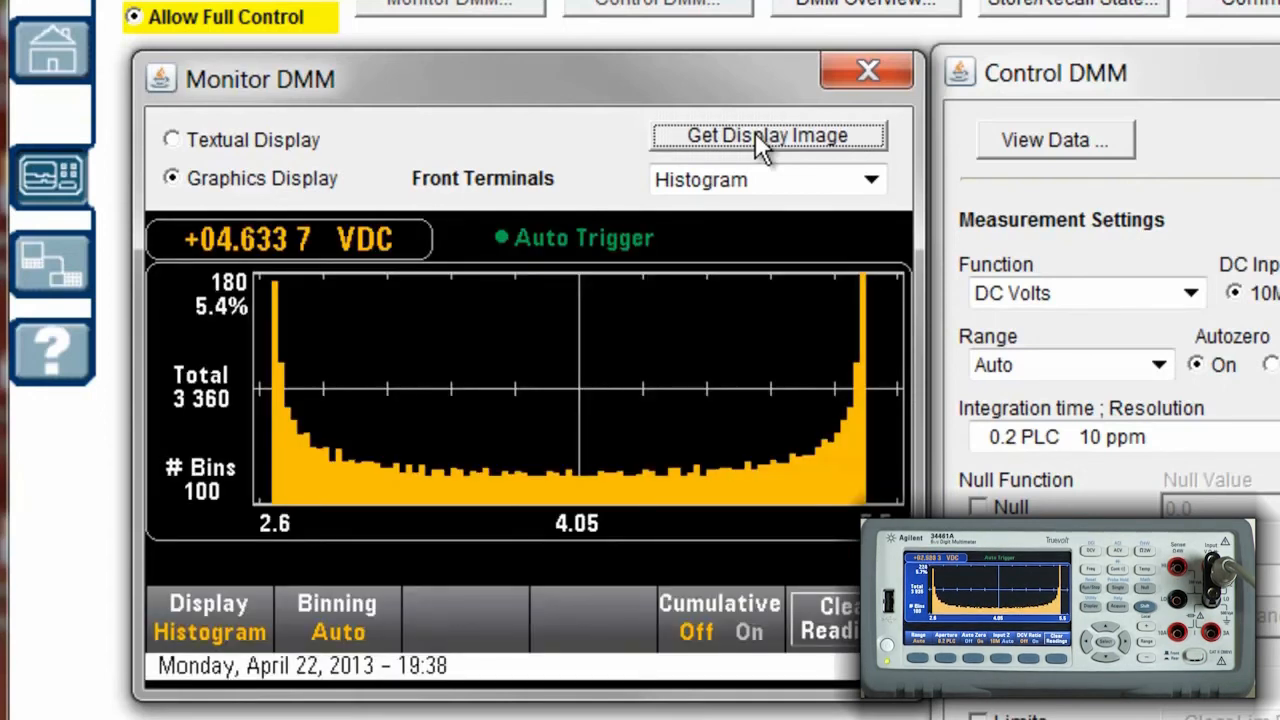
pyautogui.click(768, 136)
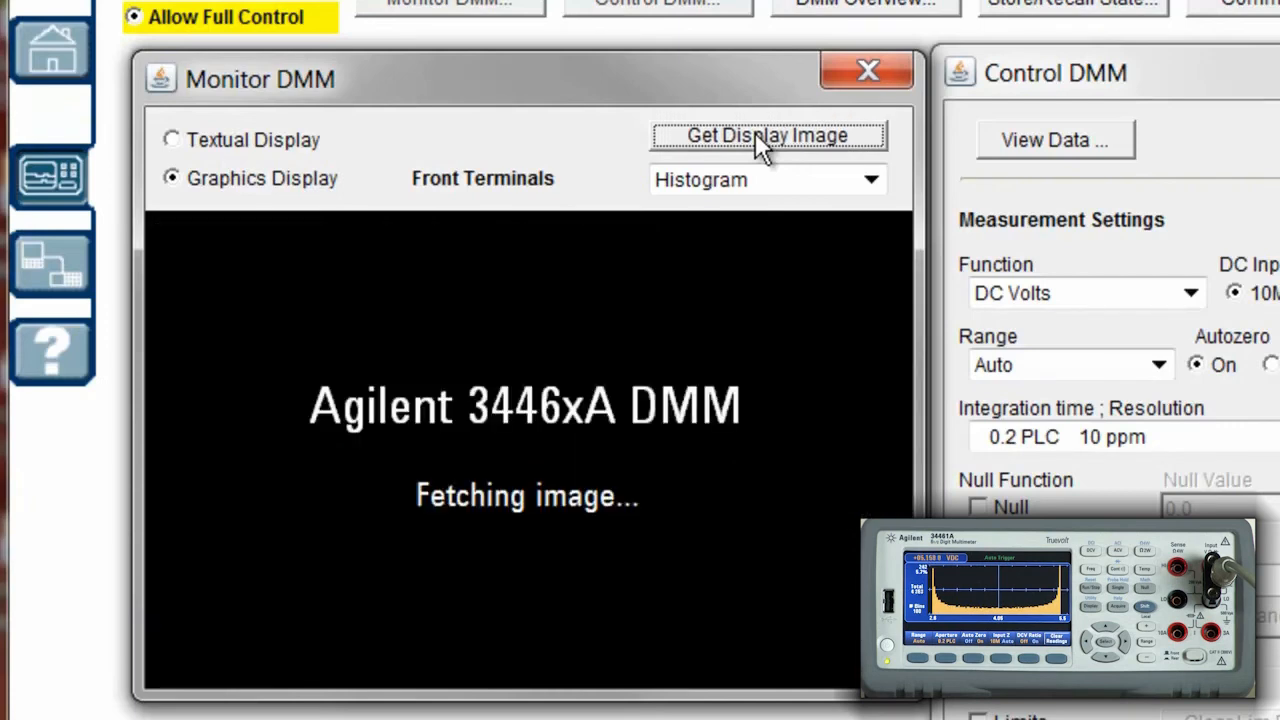
pyautogui.click(768, 136)
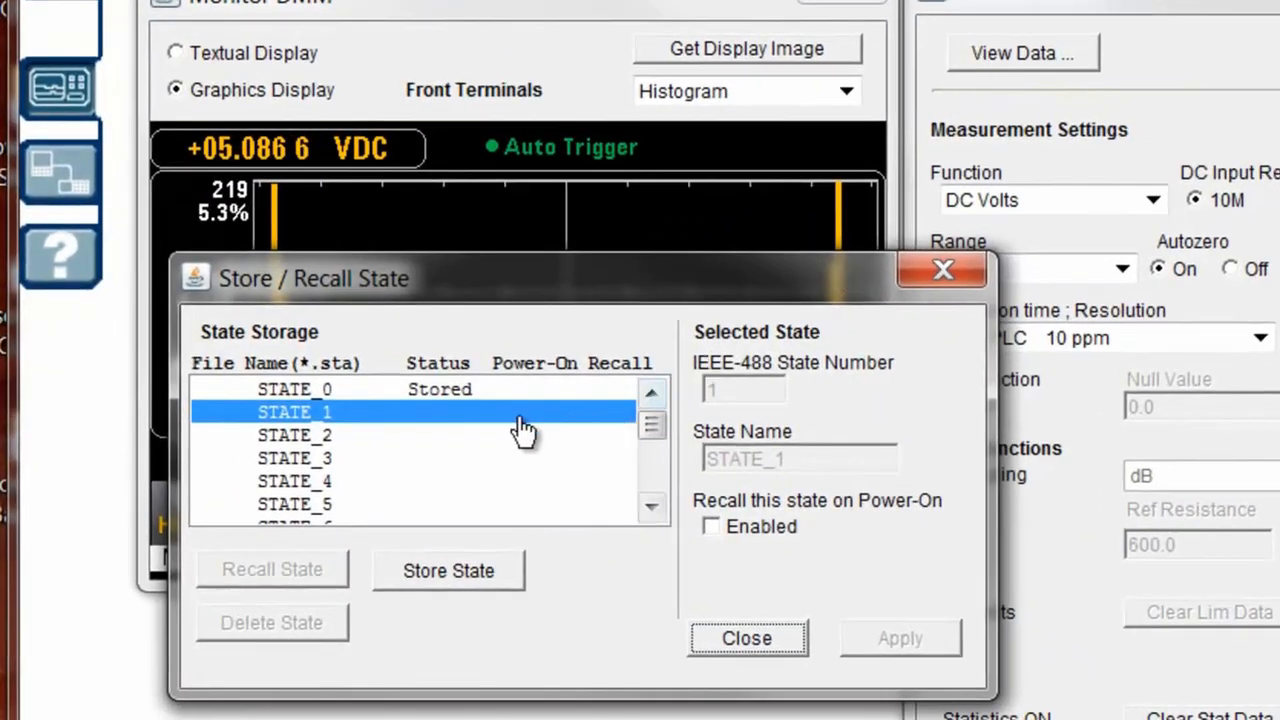
# Store the current setup as STATE_1 so it shows Stored alongside STATE_0
pyautogui.click(448, 570)
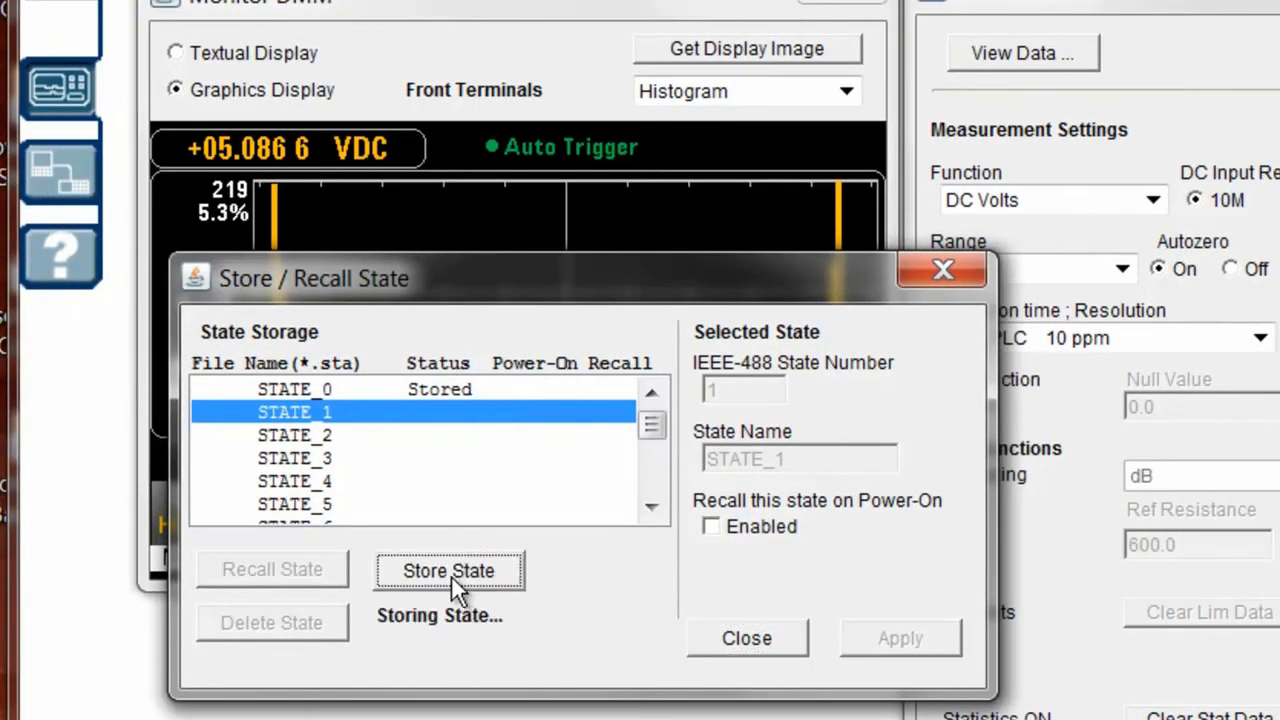
pyautogui.click(448, 570)
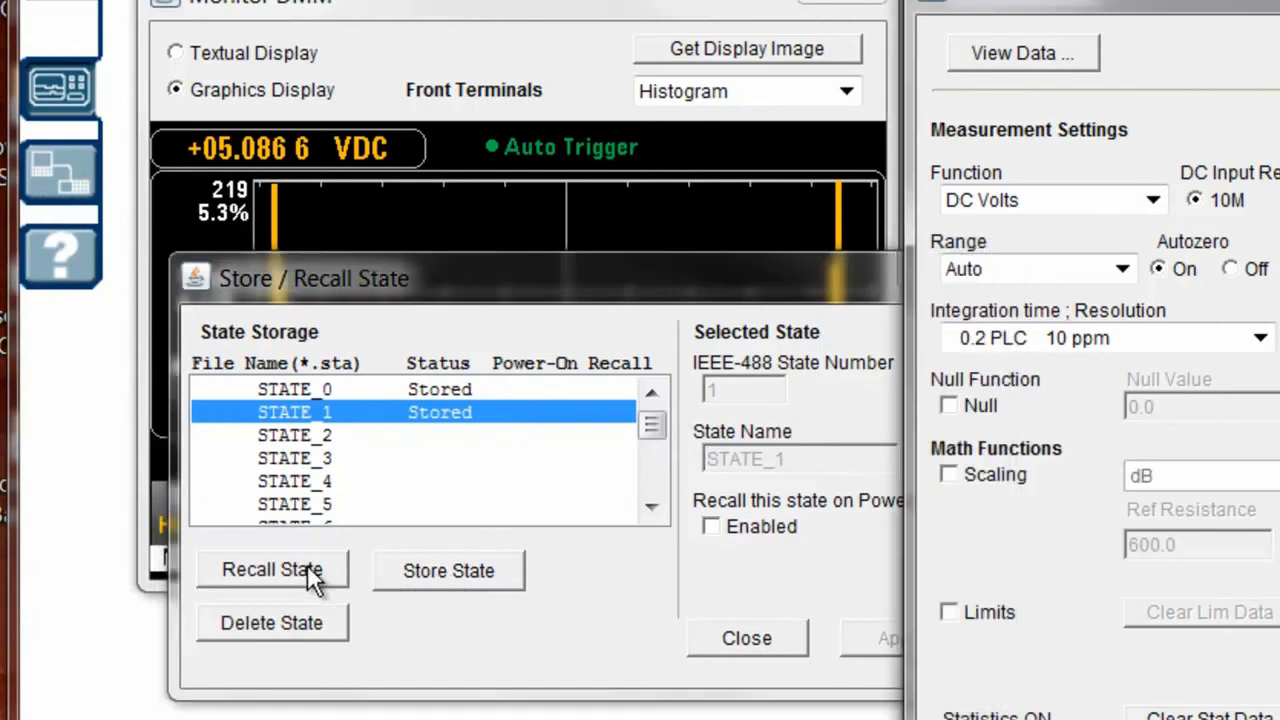